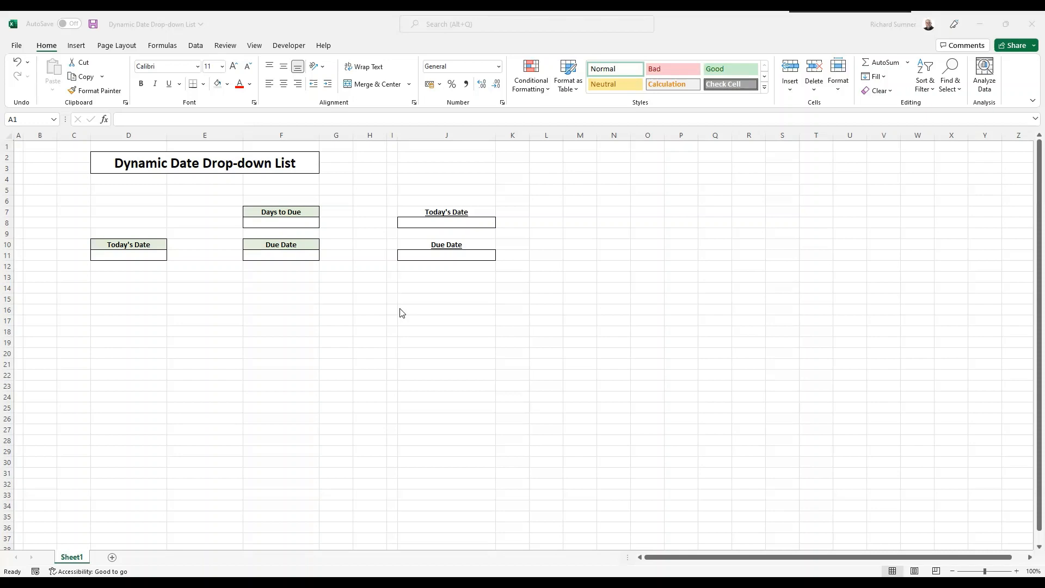
mouse_move(436, 147)
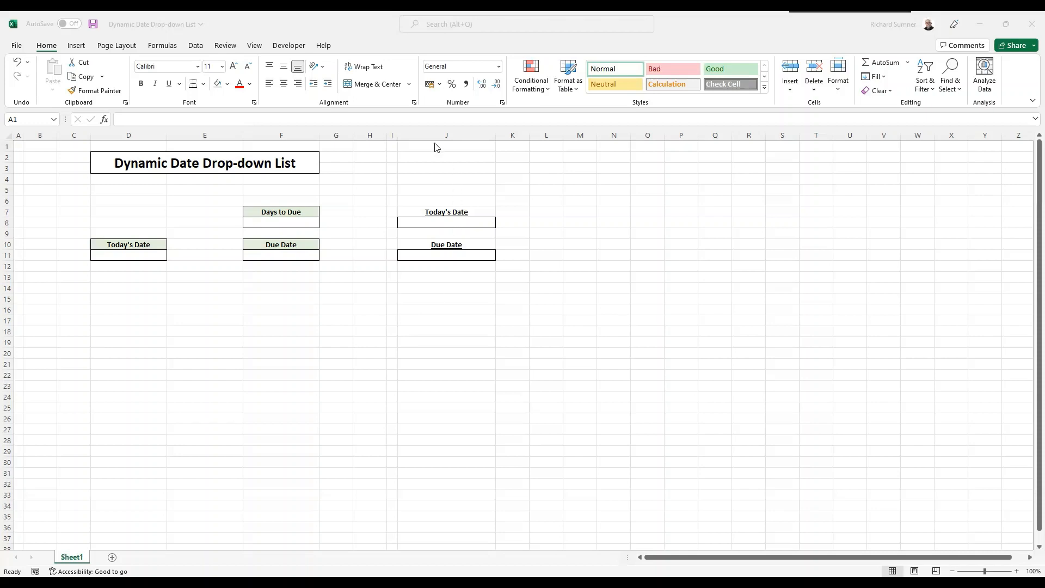
mouse_move(627, 128)
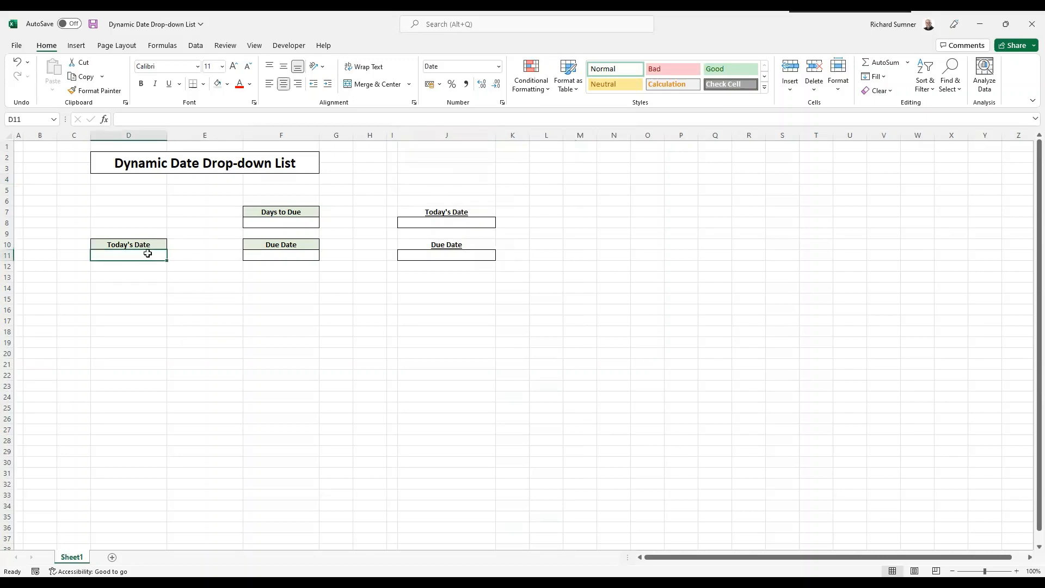
Enter 21 sept in D11 so Today's Date reads 21/09/2022
type("2")
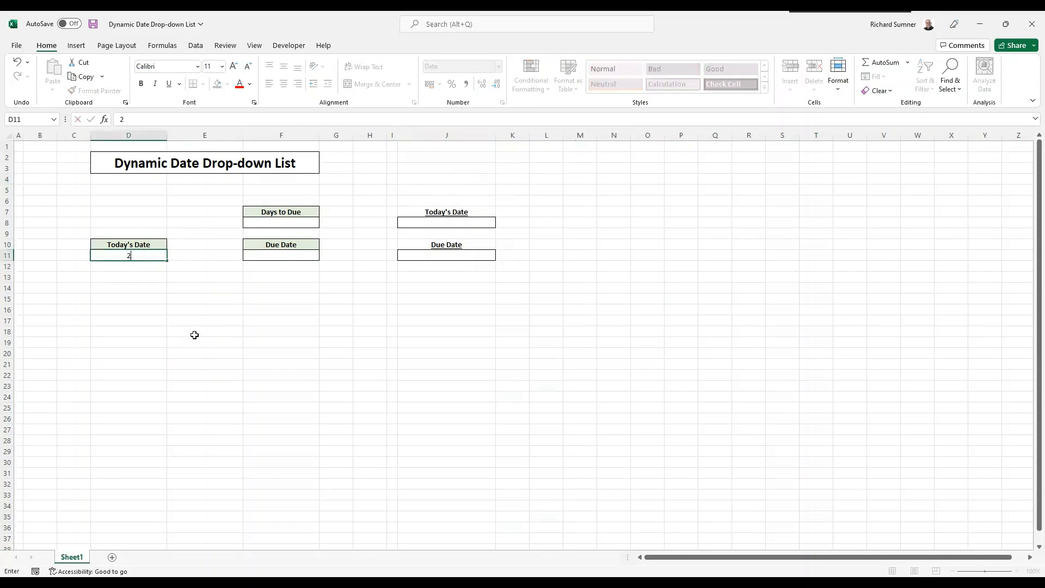
type("1 se")
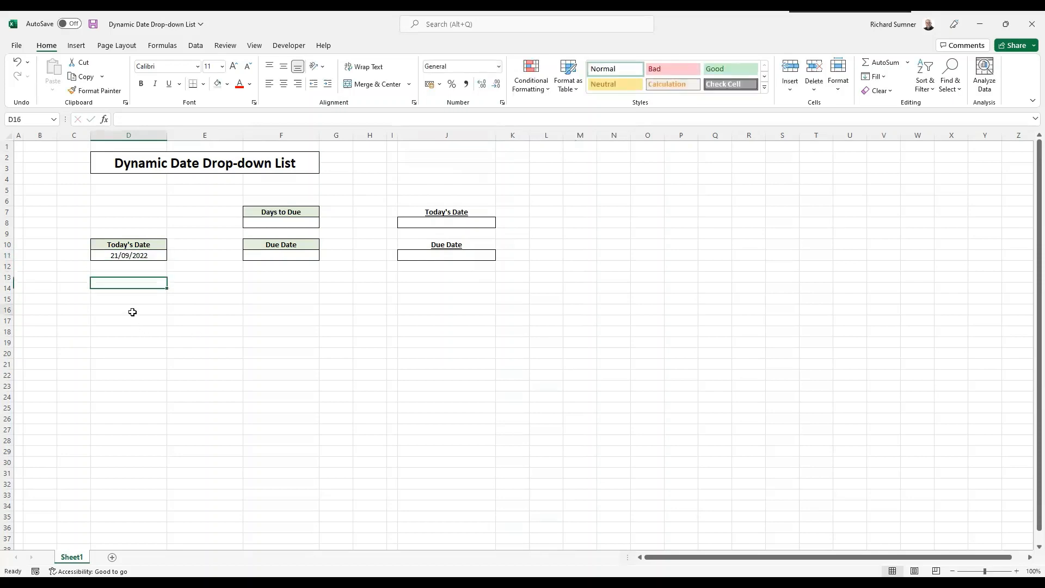
Put =TODAY() in helper cell J8, showing 21/09/2022, and check its formula
left_click(129, 254)
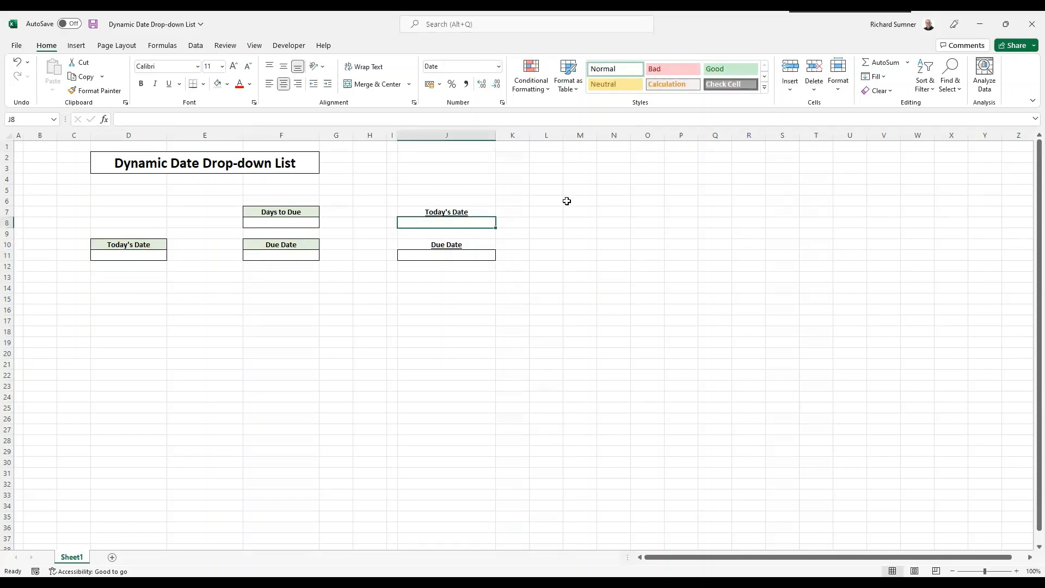
type("=")
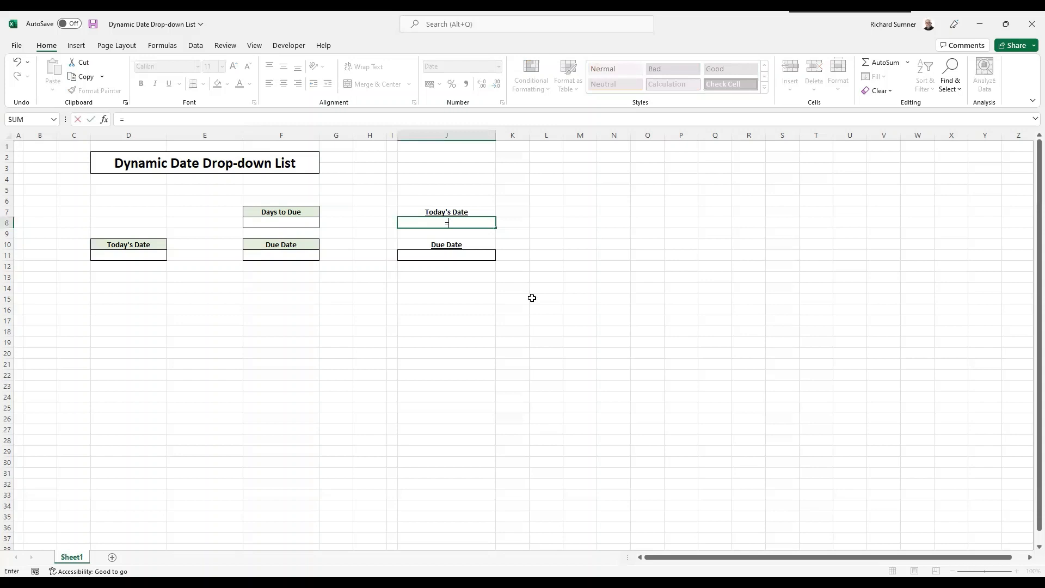
type("TODAY()")
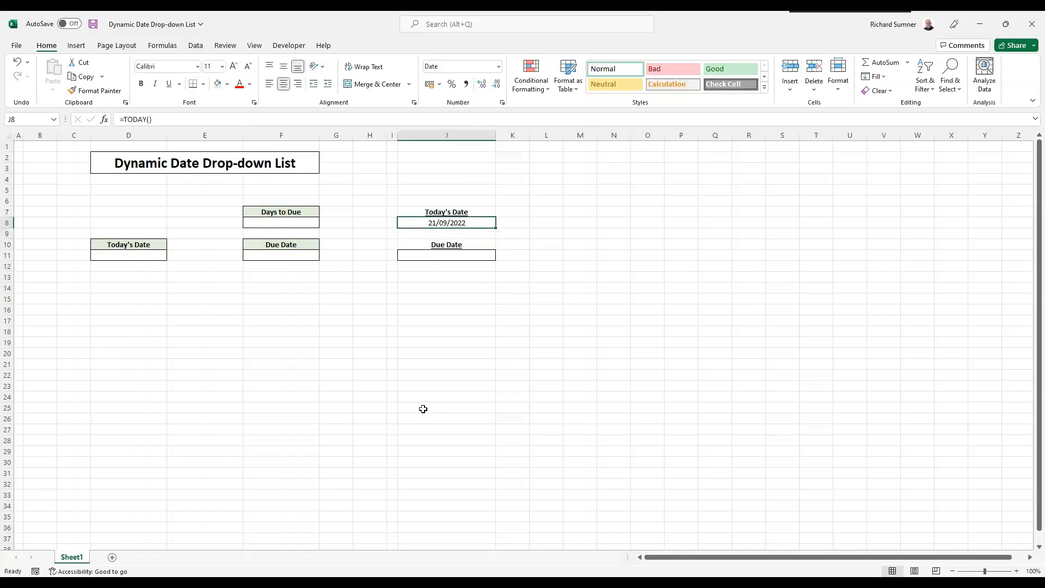
left_click(445, 286)
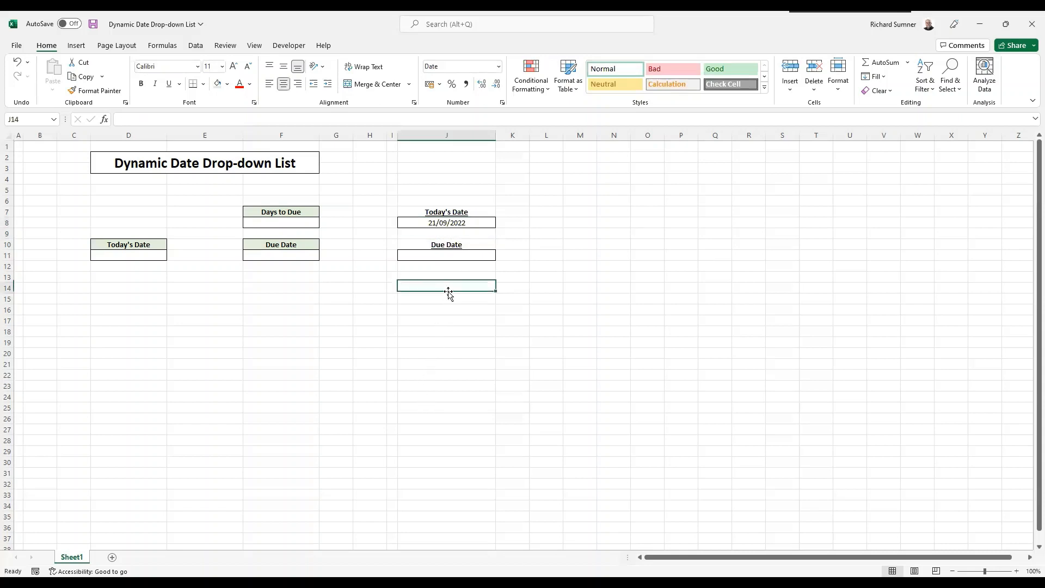
left_click(445, 222)
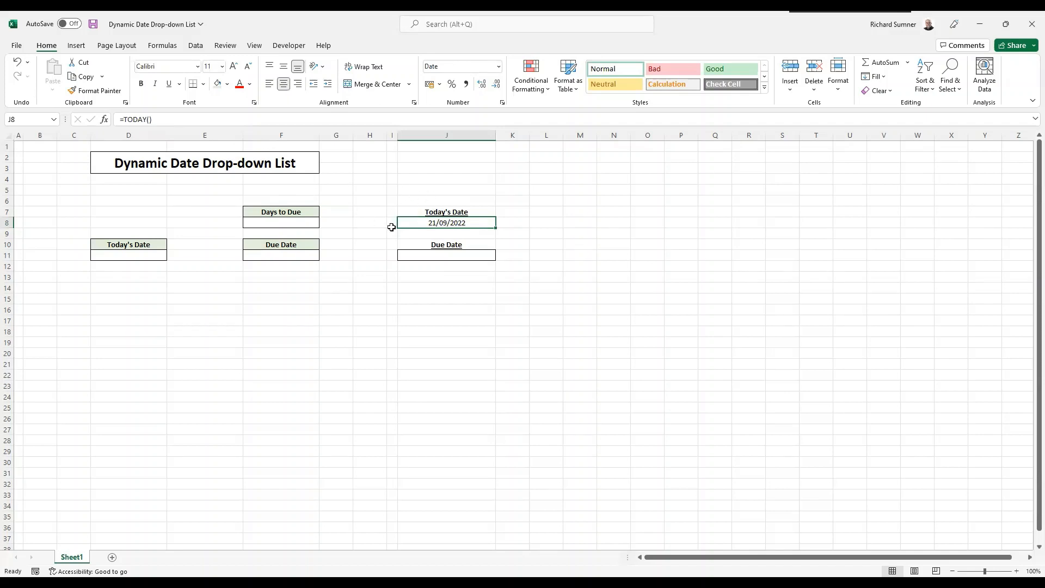
mouse_move(506, 232)
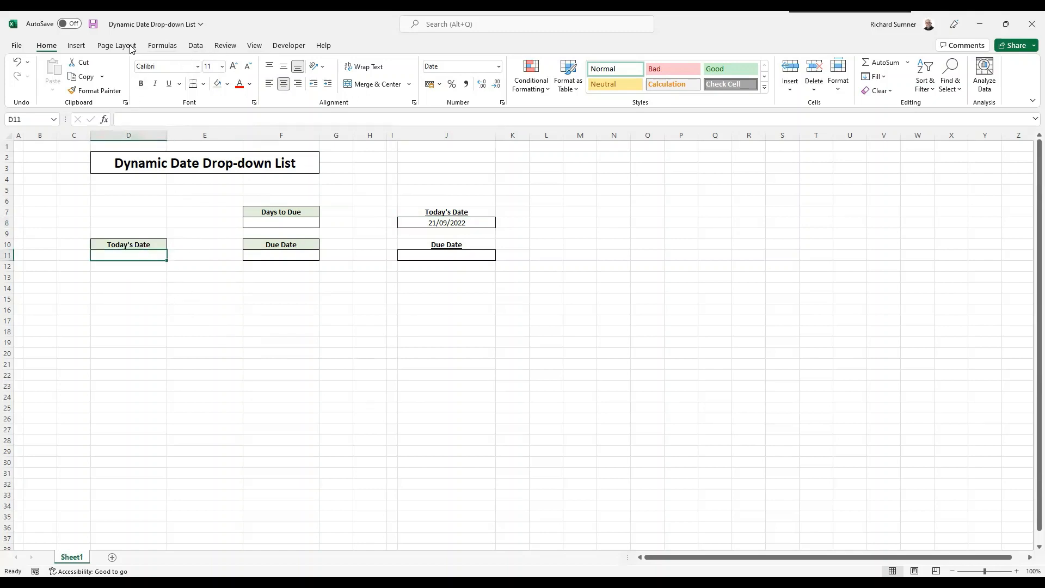
Give D11 a Data Validation list with source =$J$8
left_click(194, 46)
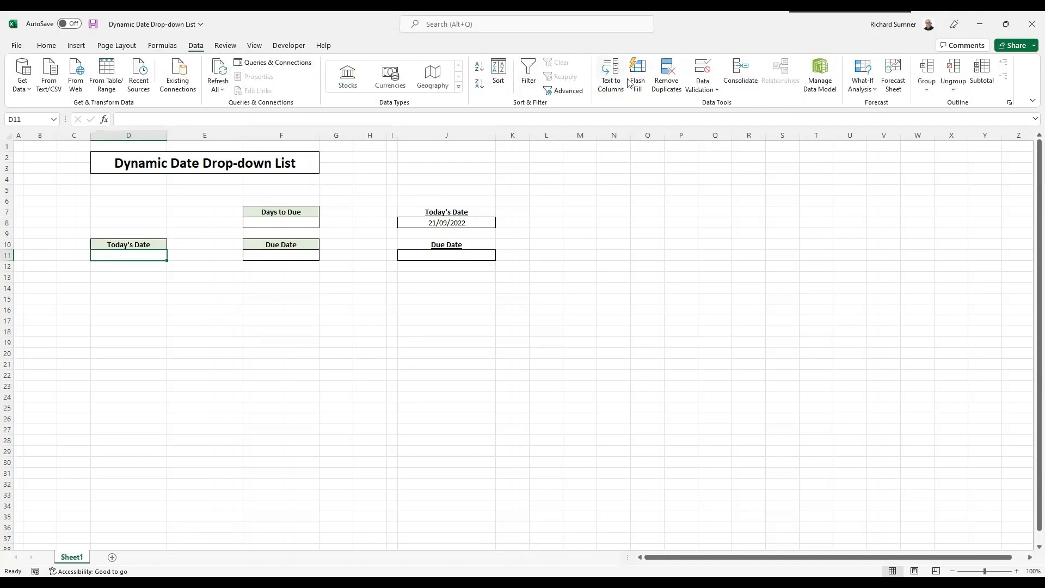
left_click(702, 76)
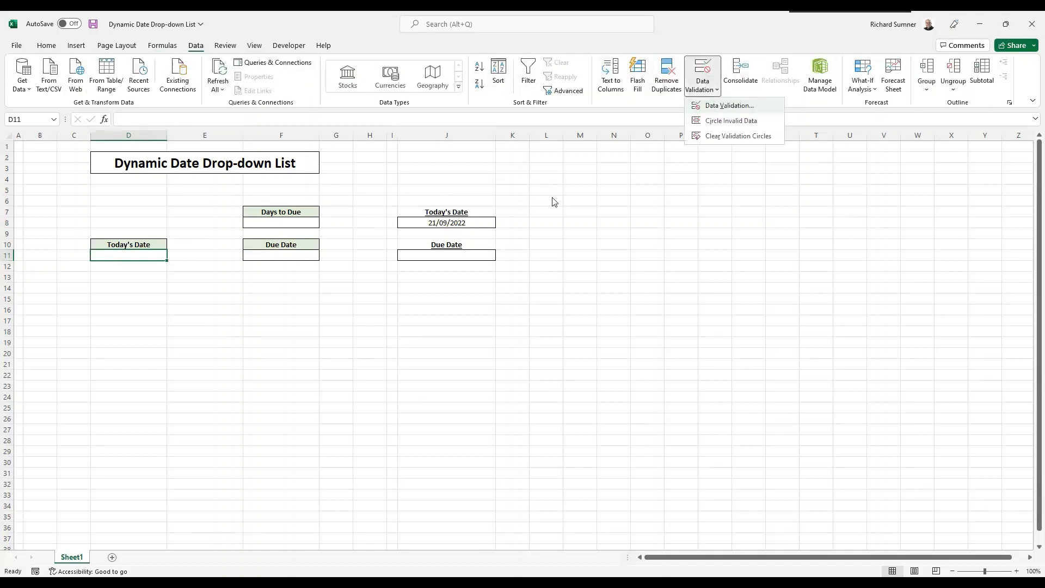
left_click(728, 106)
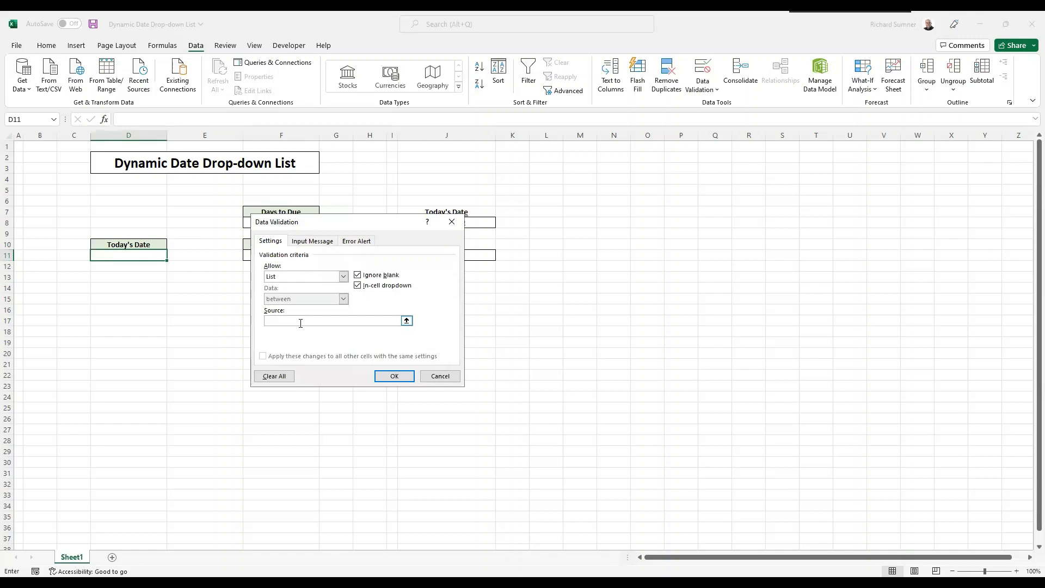
left_click(468, 222)
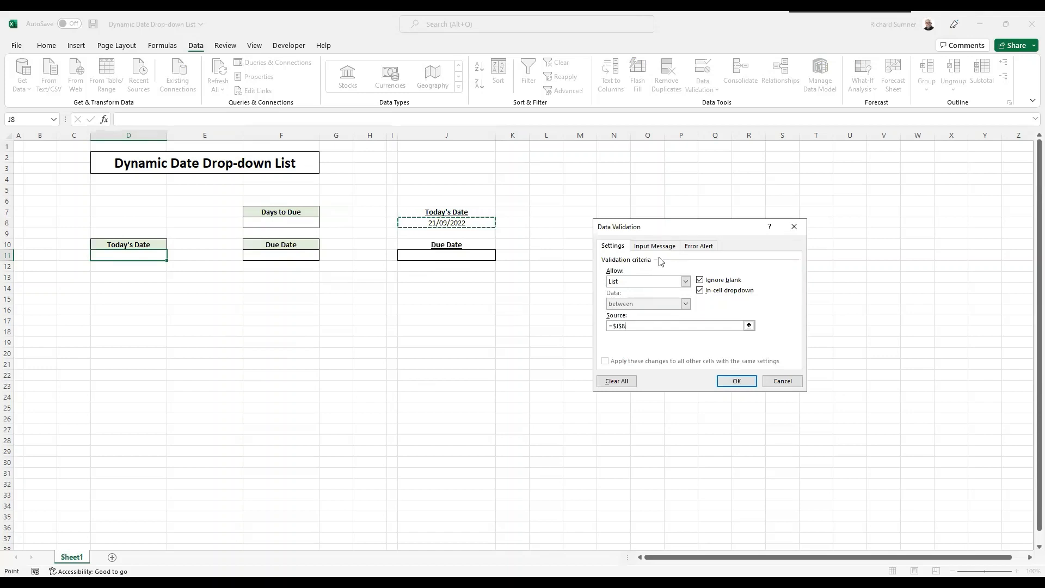
left_click(736, 381)
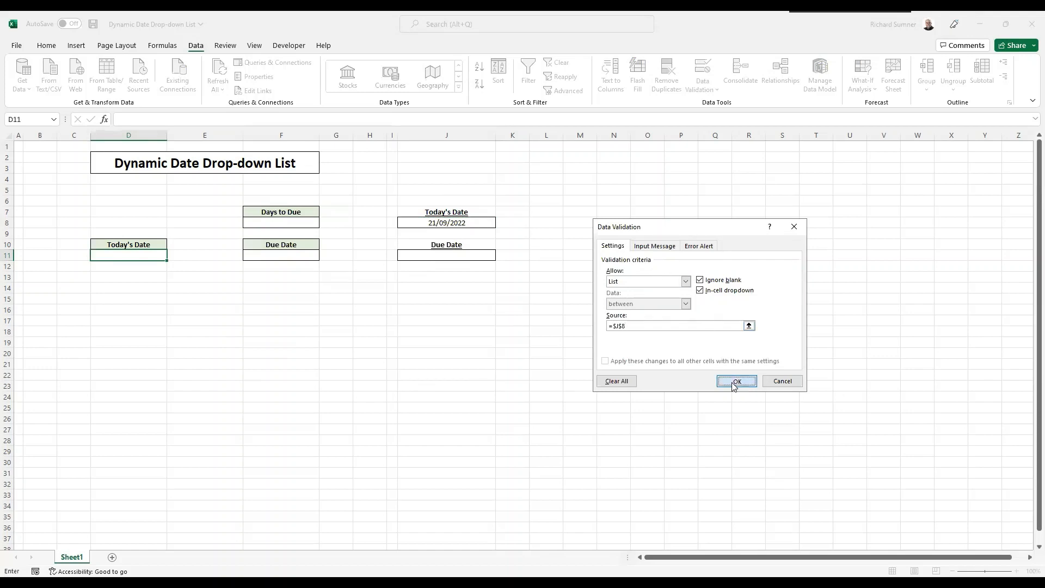
left_click(736, 381)
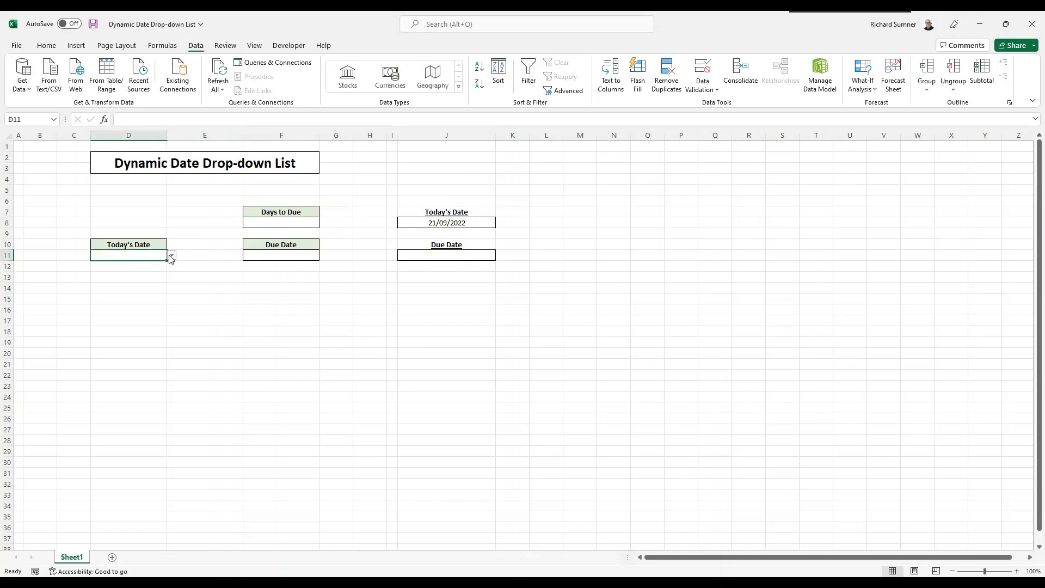
left_click(171, 258)
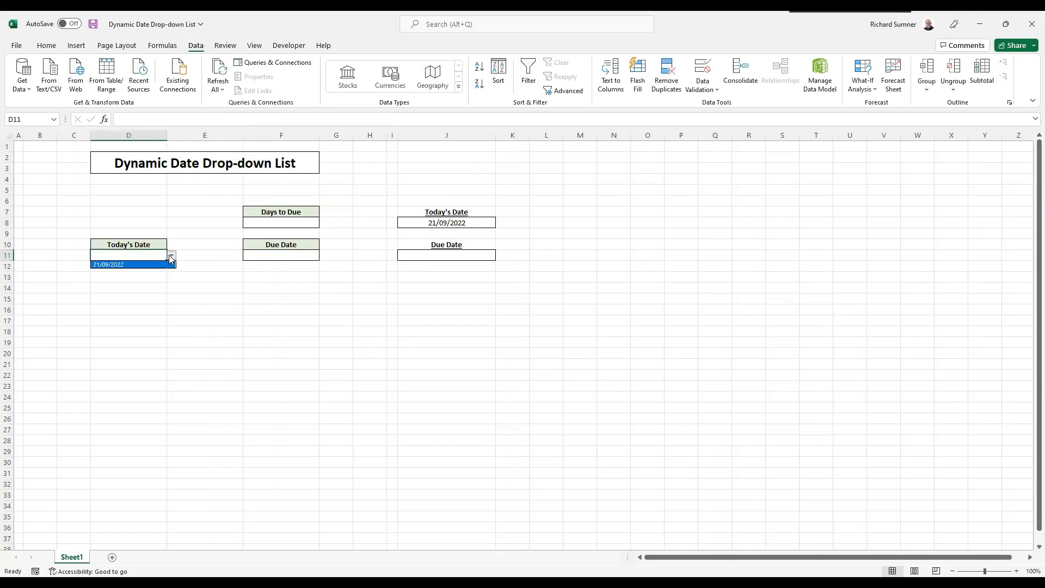
type("2")
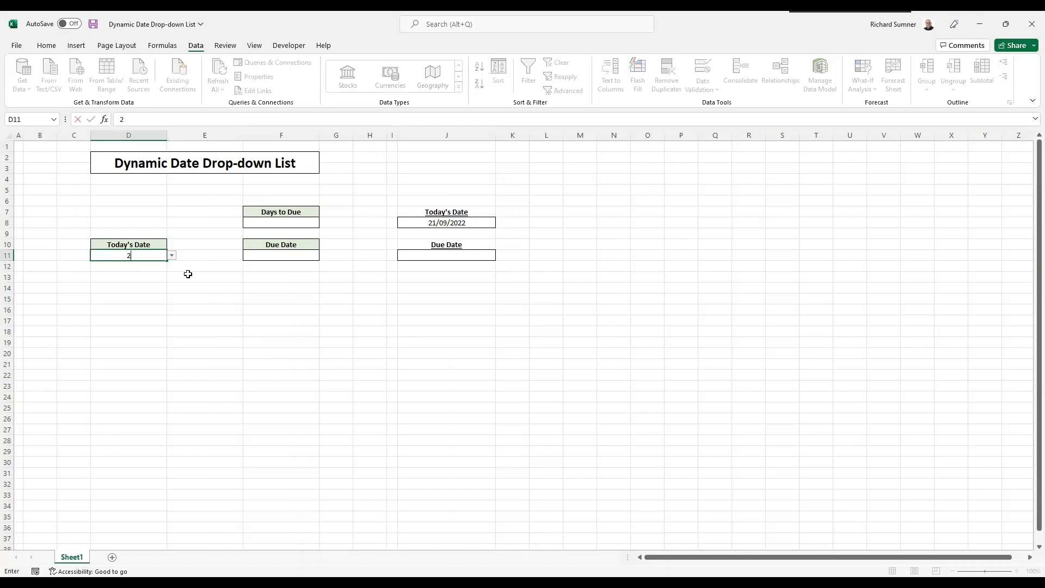
type("0 sept")
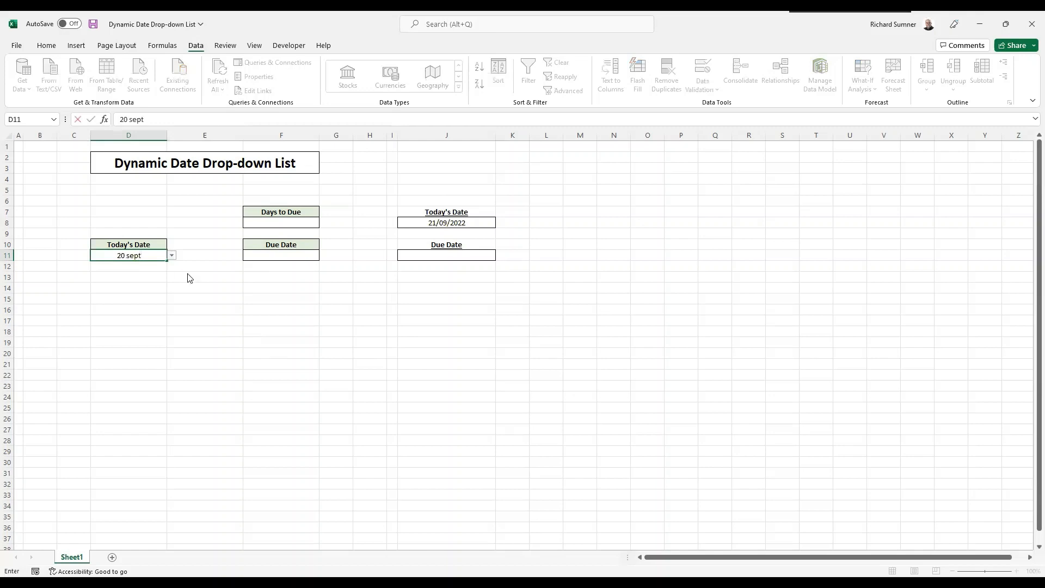
key("enter")
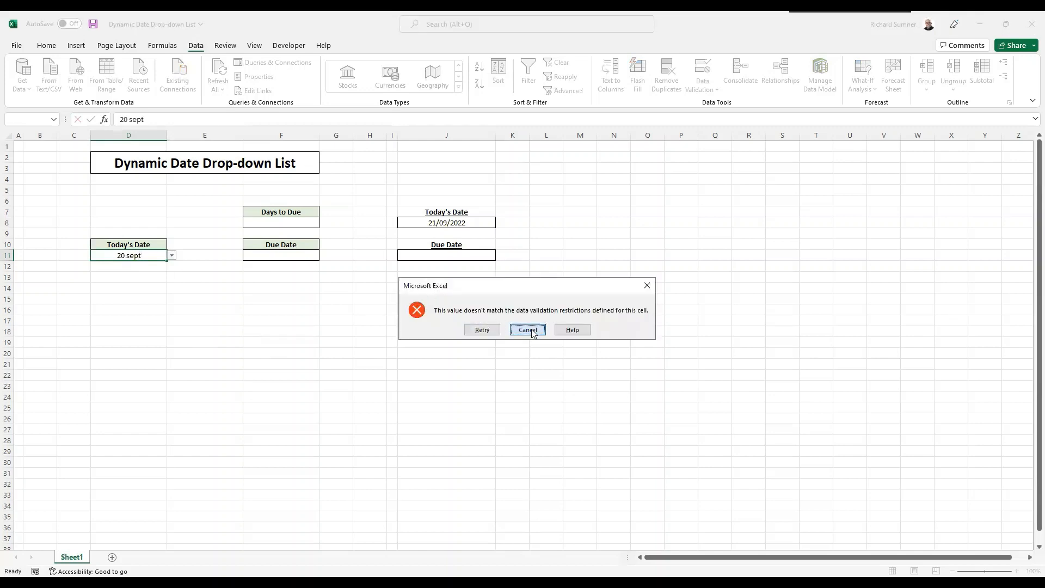
left_click(527, 329)
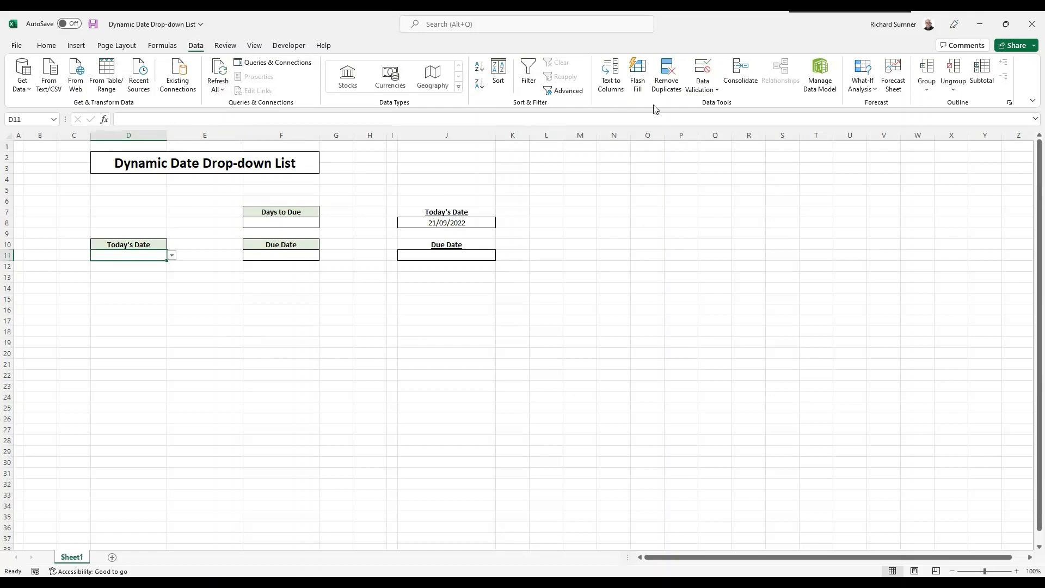
Switch off 'Show error alert after invalid data is entered' for D11's validation
left_click(702, 75)
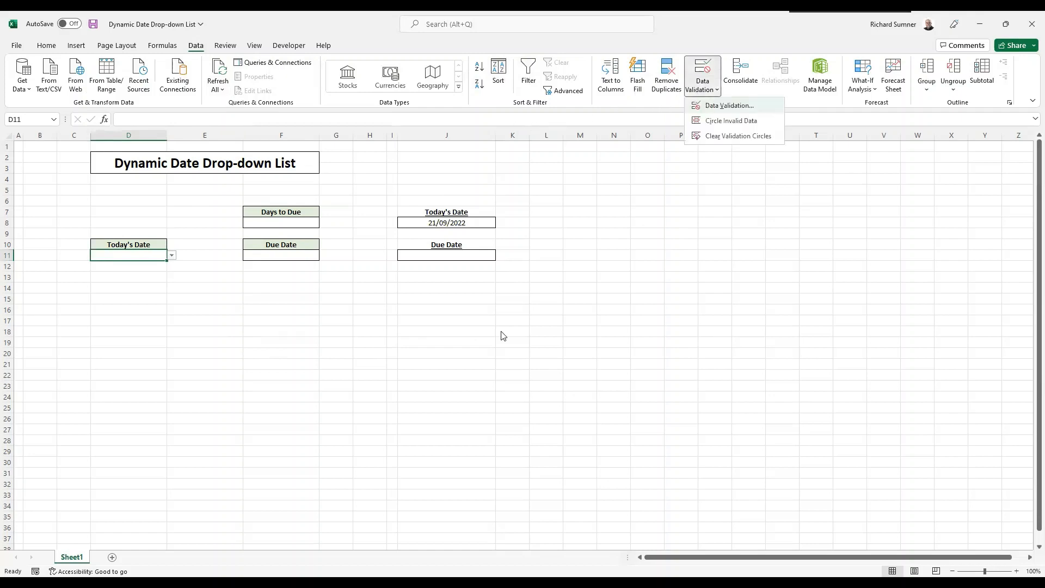
left_click(730, 106)
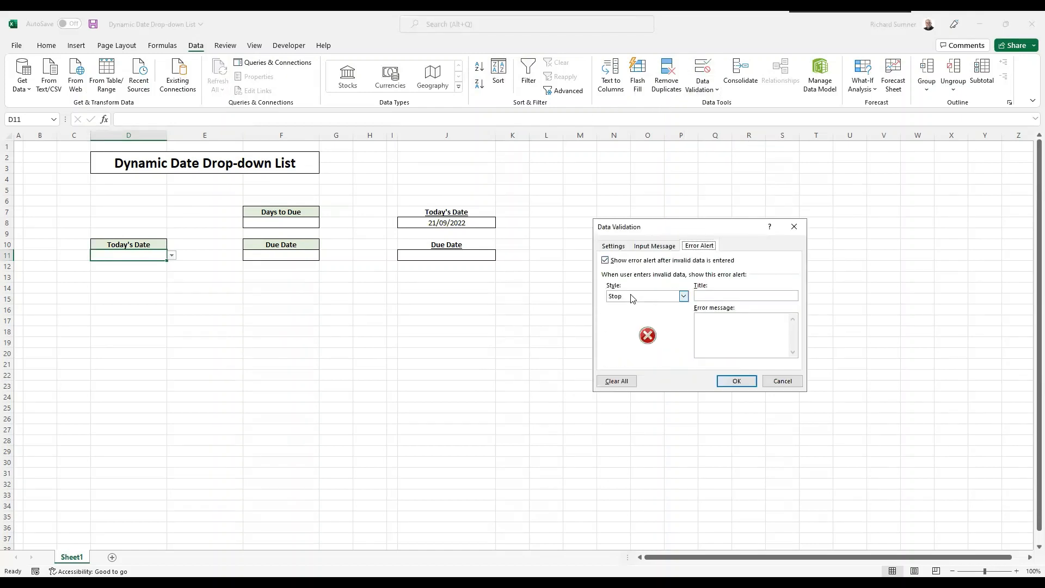
left_click(605, 260)
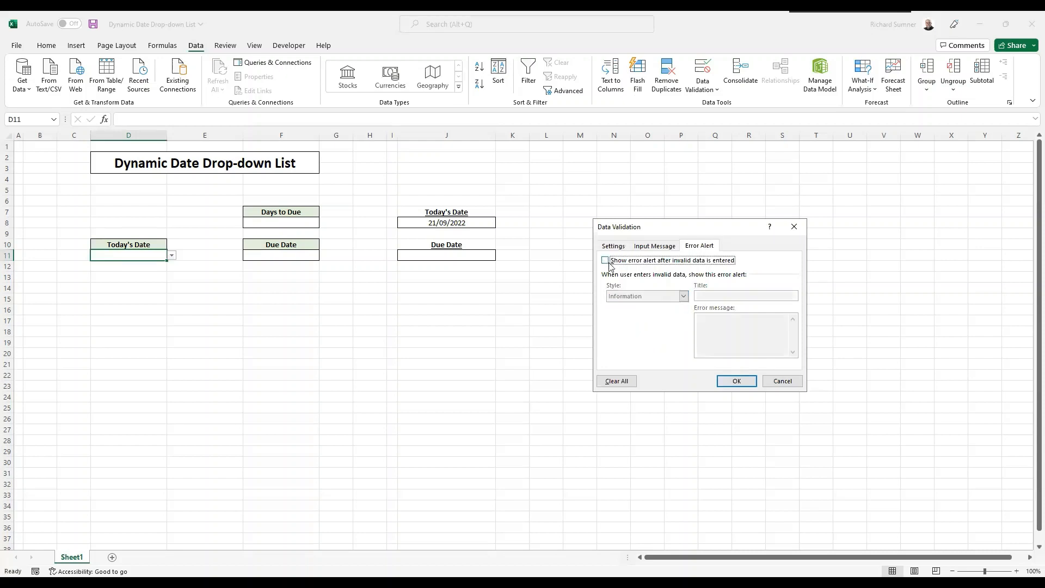
left_click(605, 260)
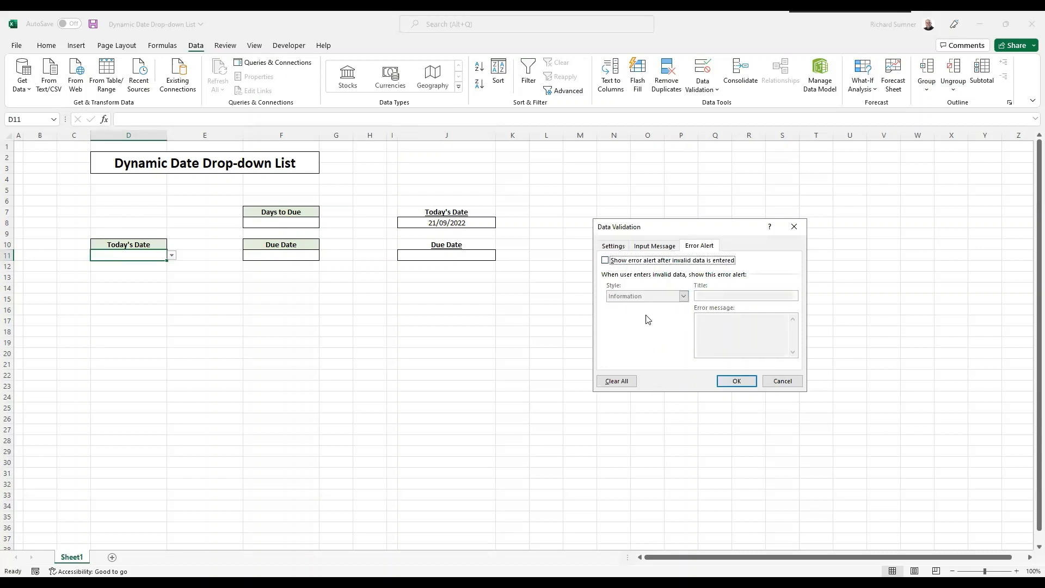
mouse_move(296, 387)
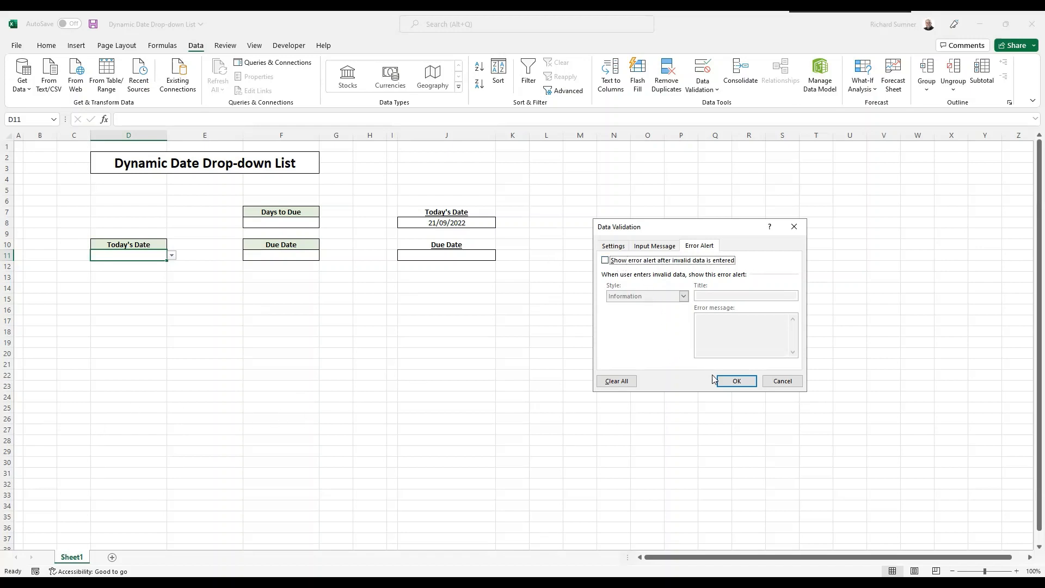
left_click(736, 381)
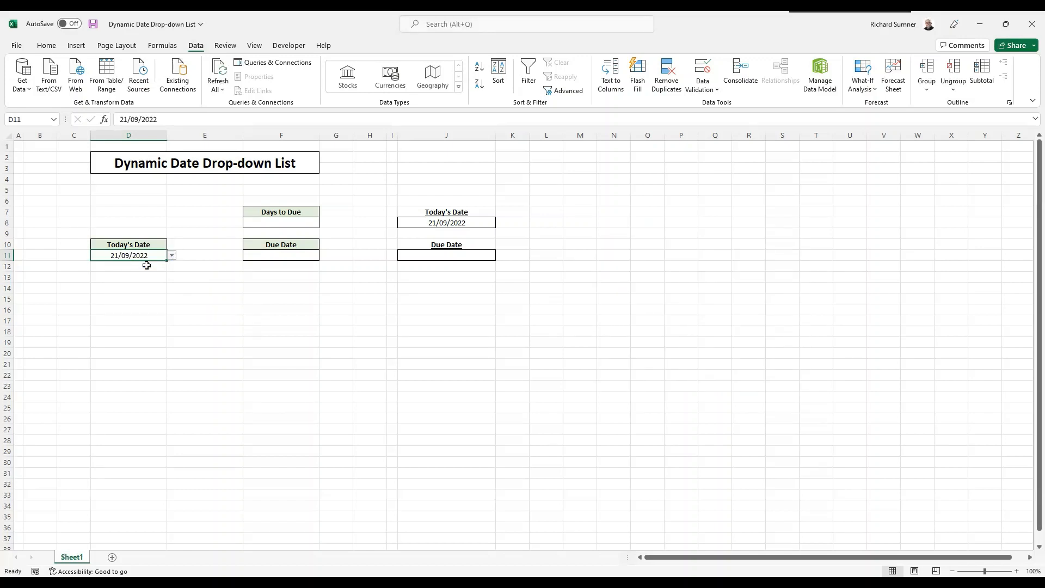
mouse_move(182, 316)
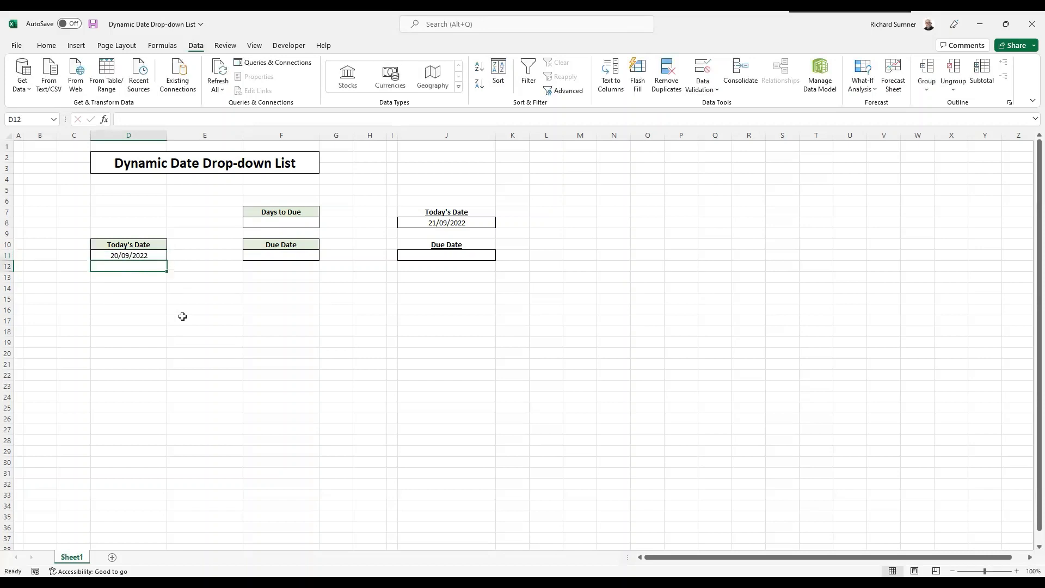
After a typed 20/09/2022 is accepted, pick 21/09/2022 from D11's drop-down
left_click(129, 255)
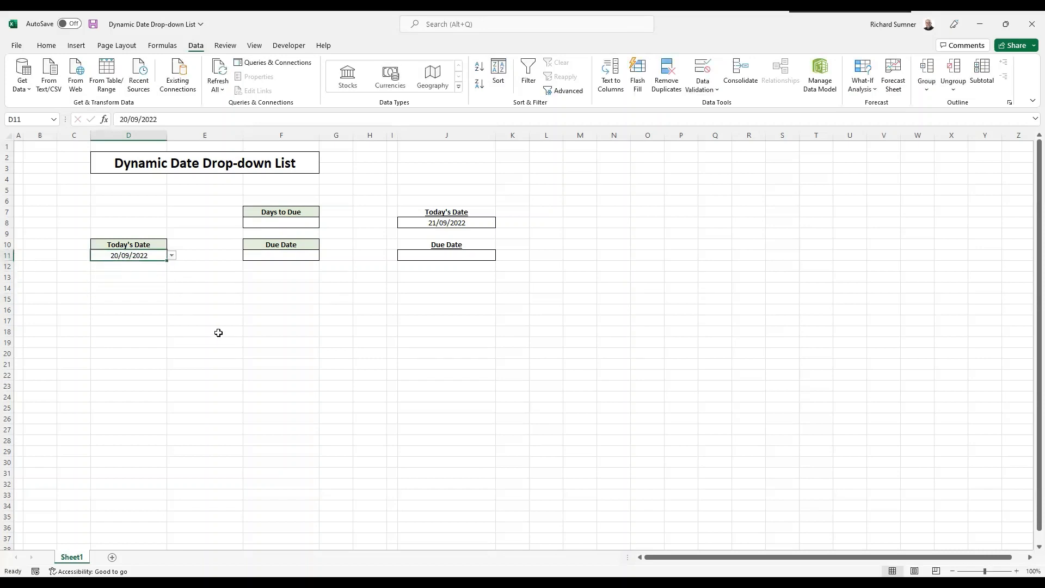
left_click(171, 255)
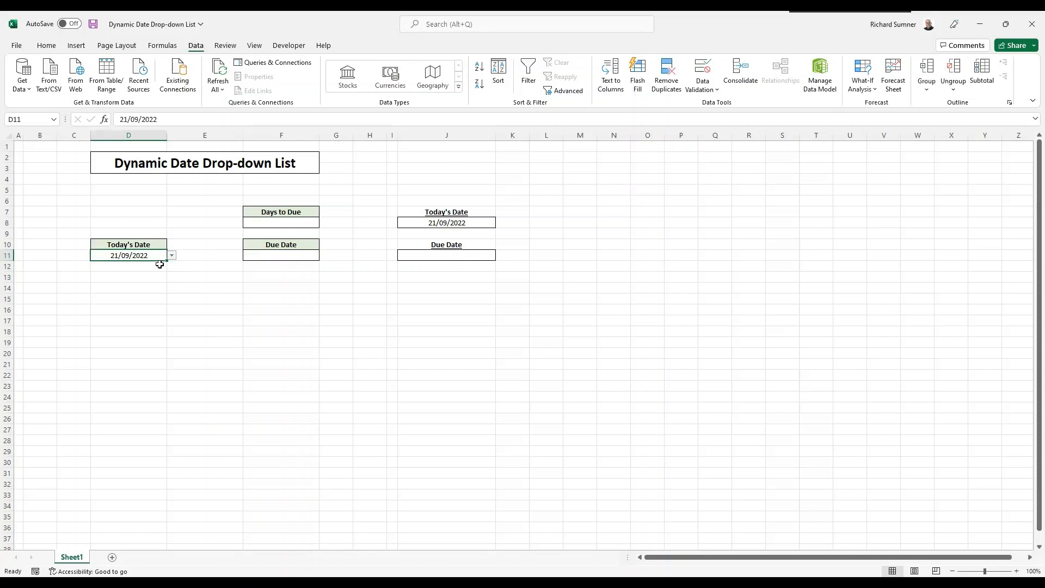
mouse_move(112, 266)
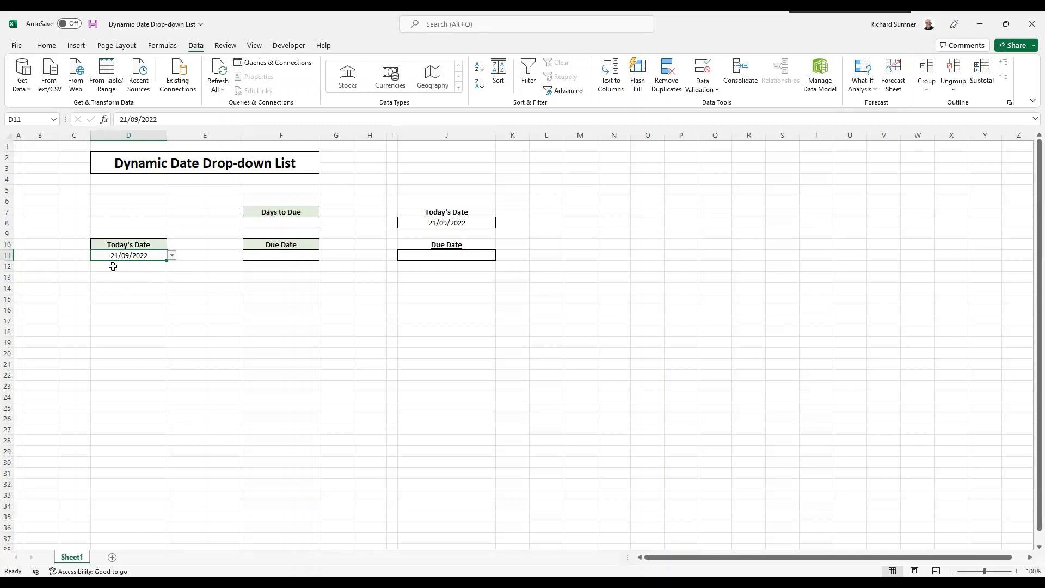
left_click(129, 266)
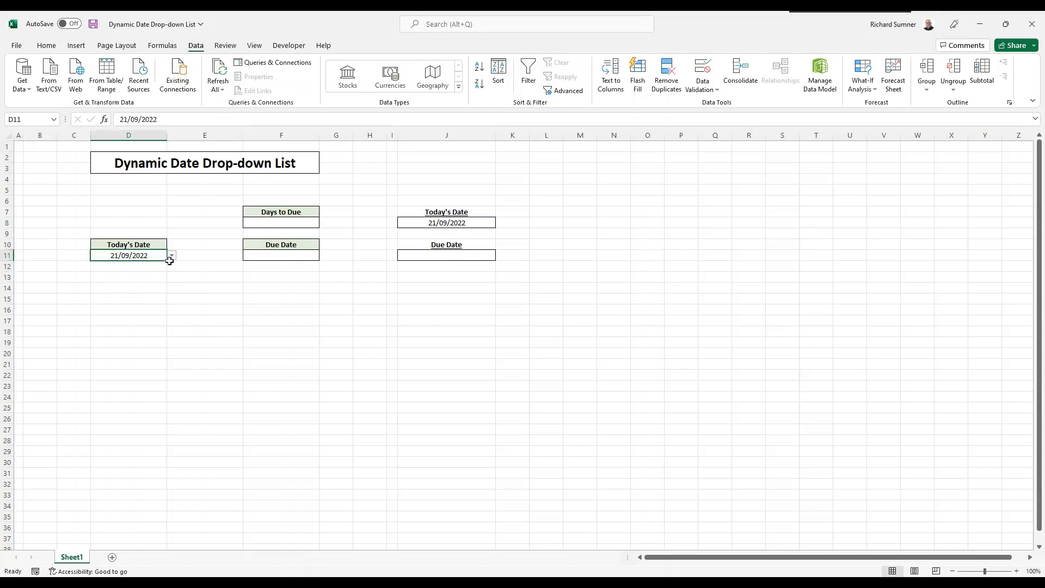
mouse_move(123, 278)
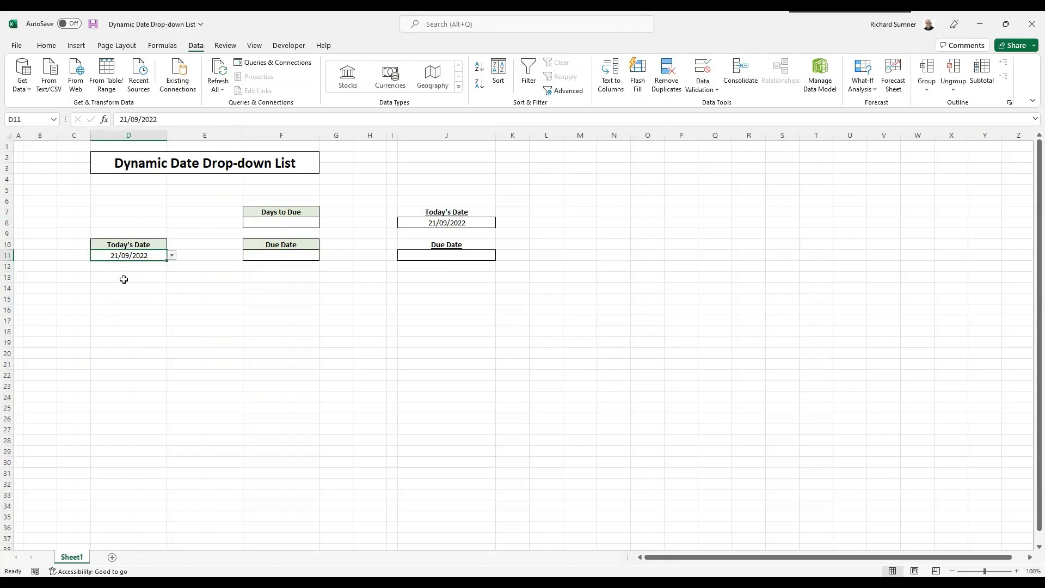
mouse_move(268, 351)
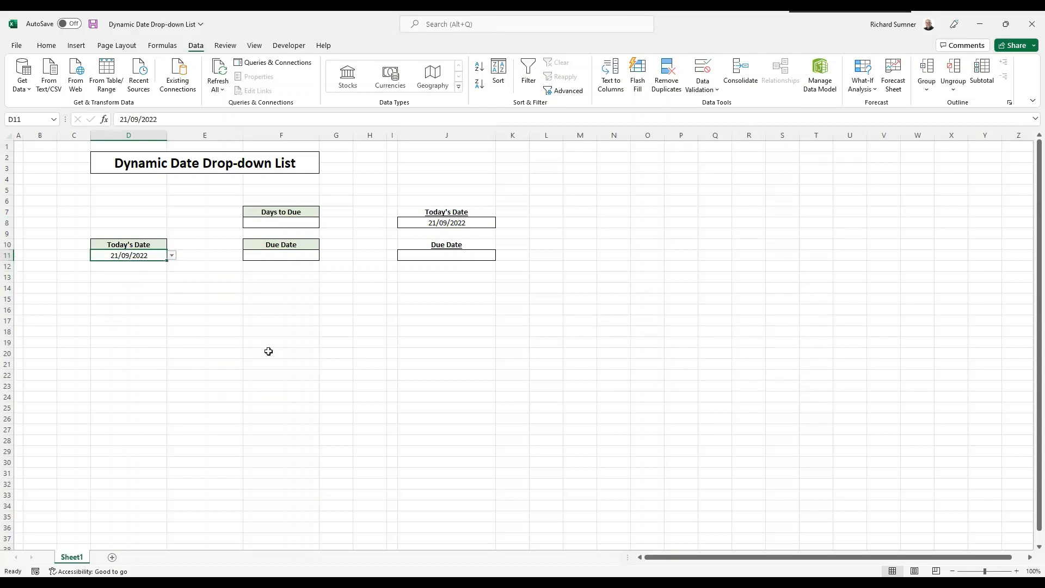
left_click(281, 331)
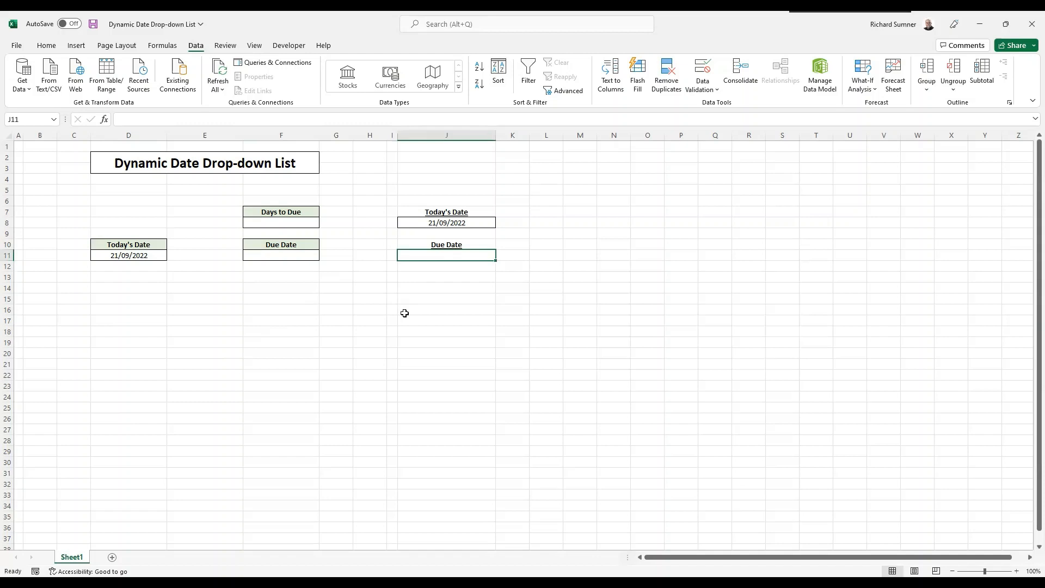
Set Days to Due to 5 and J11 to =J8+F8, giving 26/09/2022
type("=")
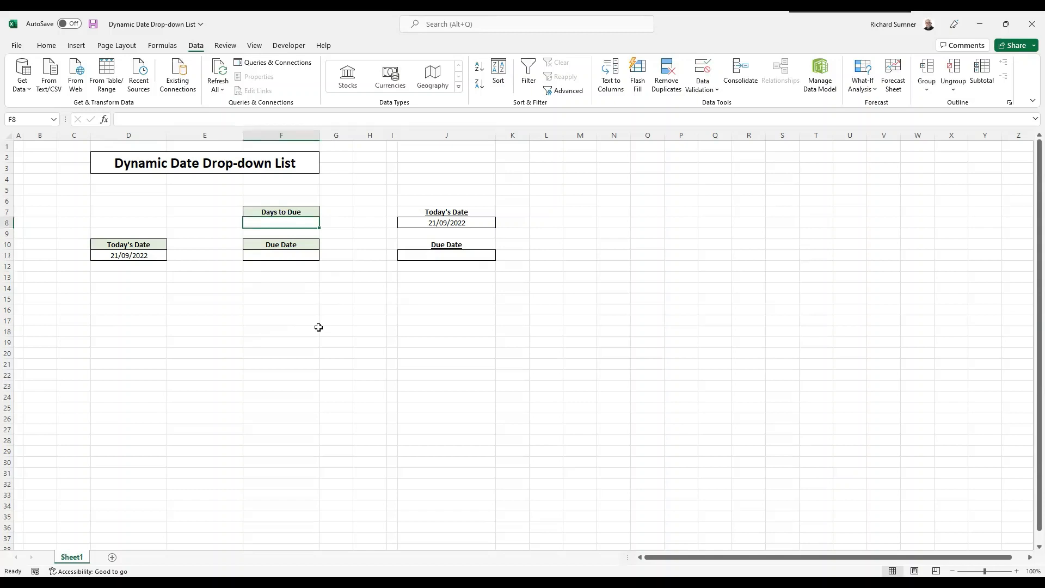
type("5")
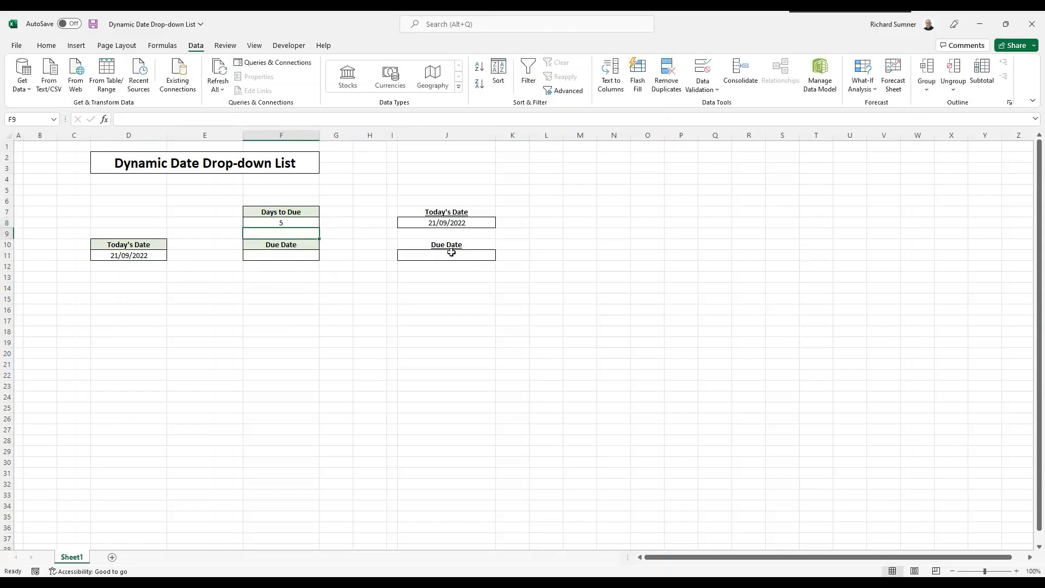
type("=")
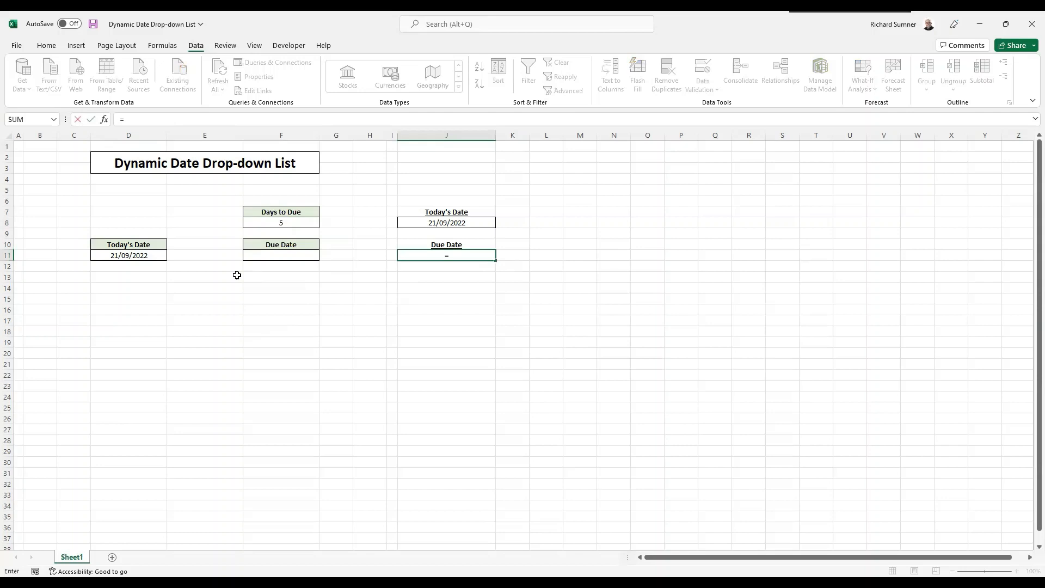
left_click(129, 254)
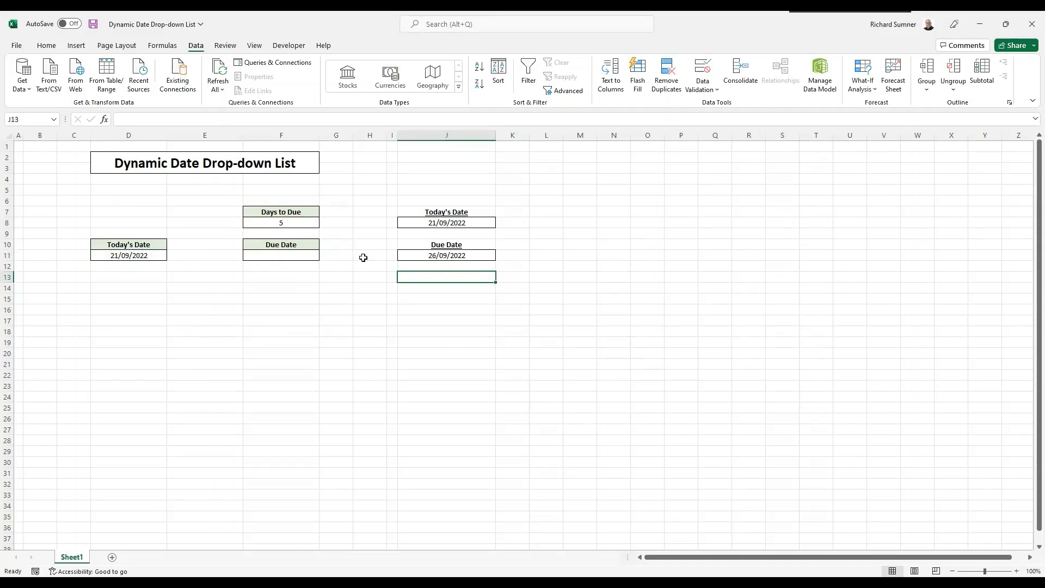
left_click(281, 255)
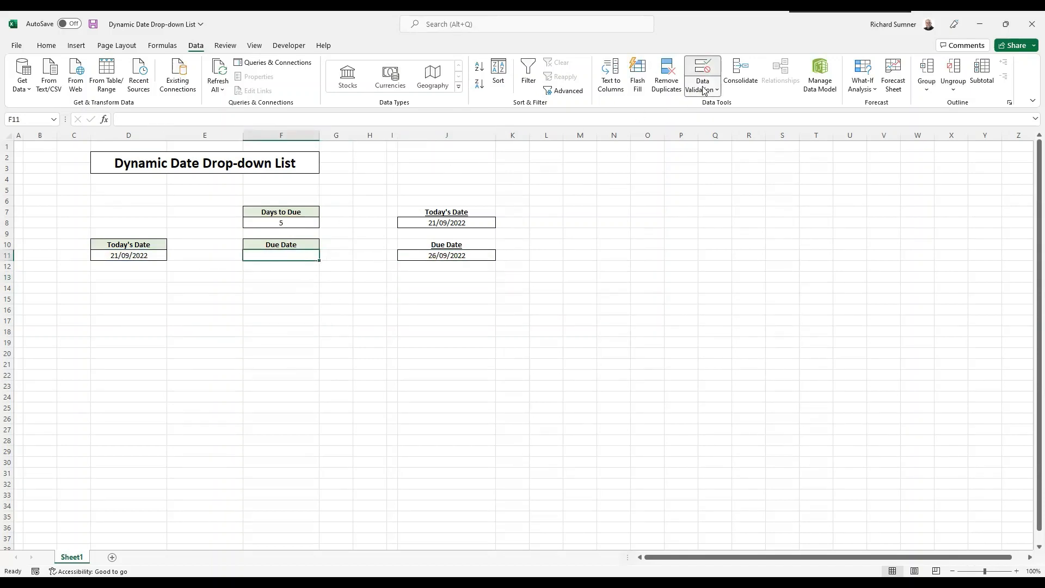
Give F11 a Data Validation list with source =$J$11
left_click(702, 90)
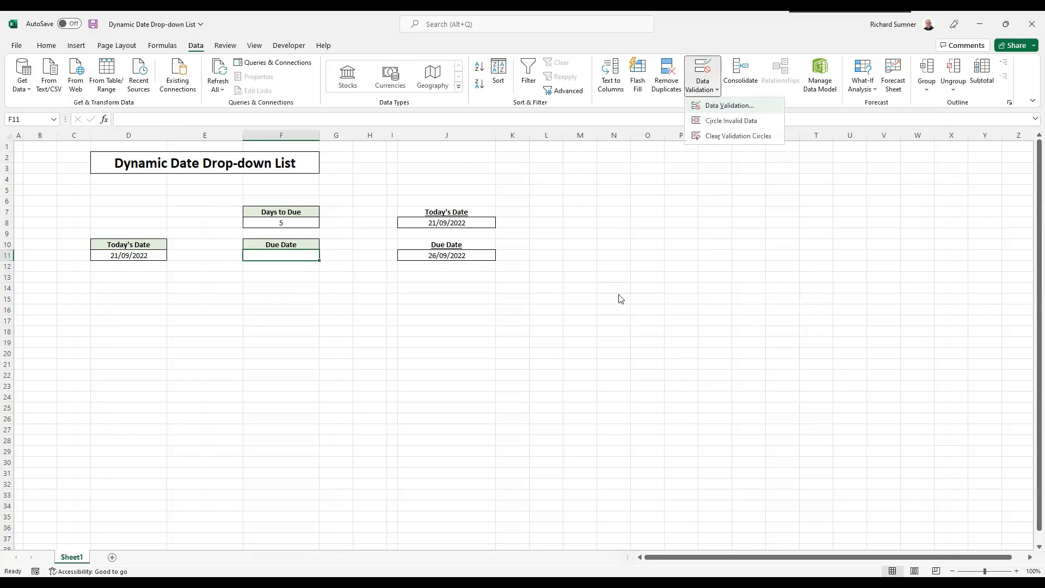
left_click(728, 106)
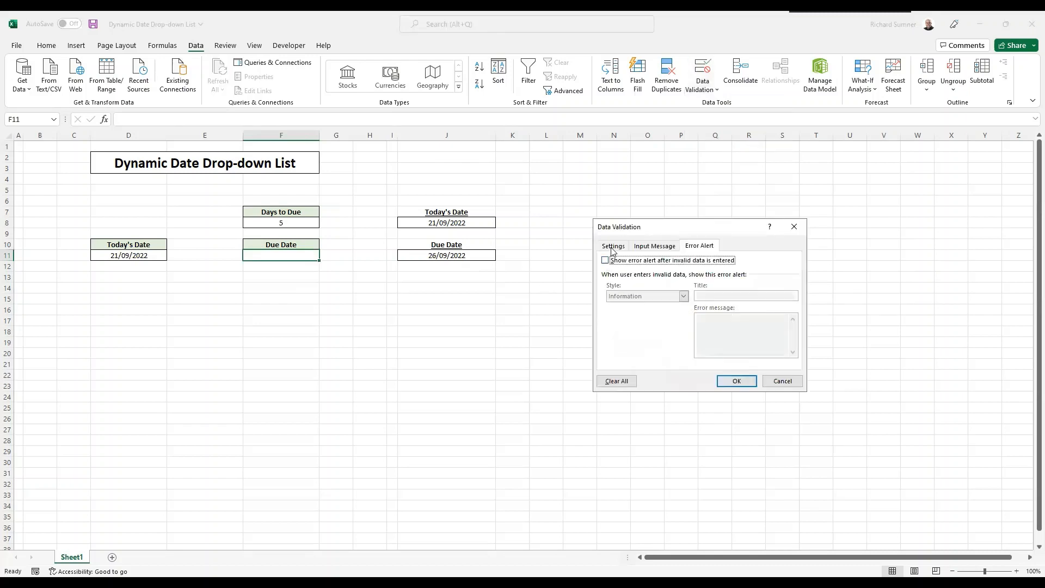
left_click(612, 245)
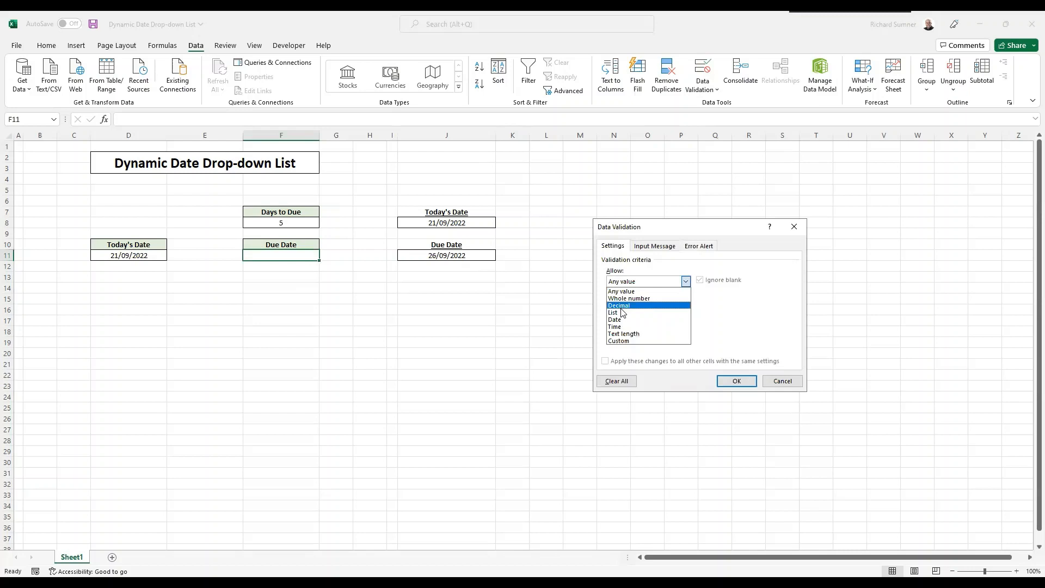
left_click(612, 313)
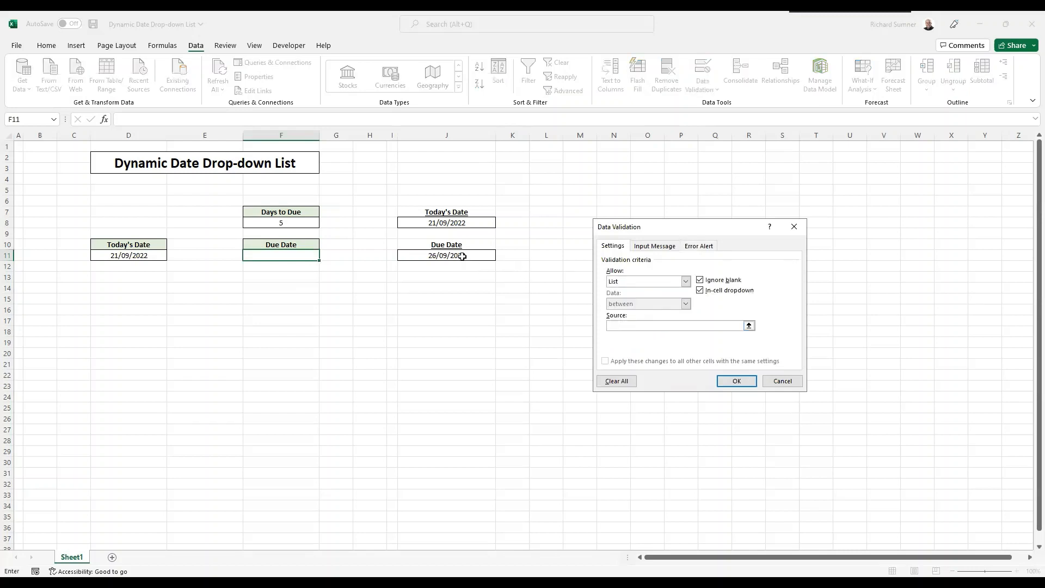
type("=$J$11")
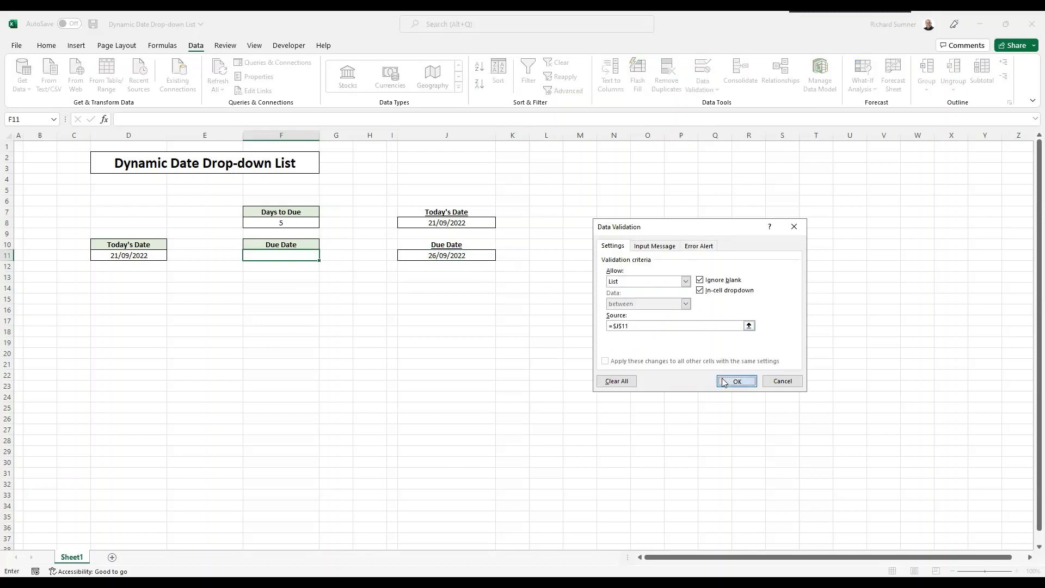
left_click(736, 381)
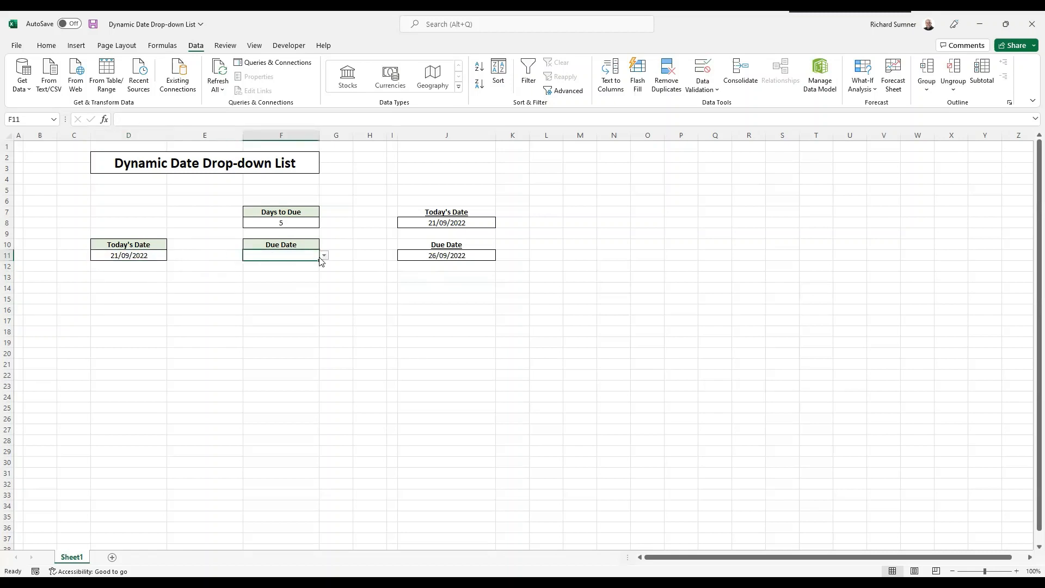
Pick 26/09/2022 from F11's drop-down as the Due Date and deselect
left_click(323, 255)
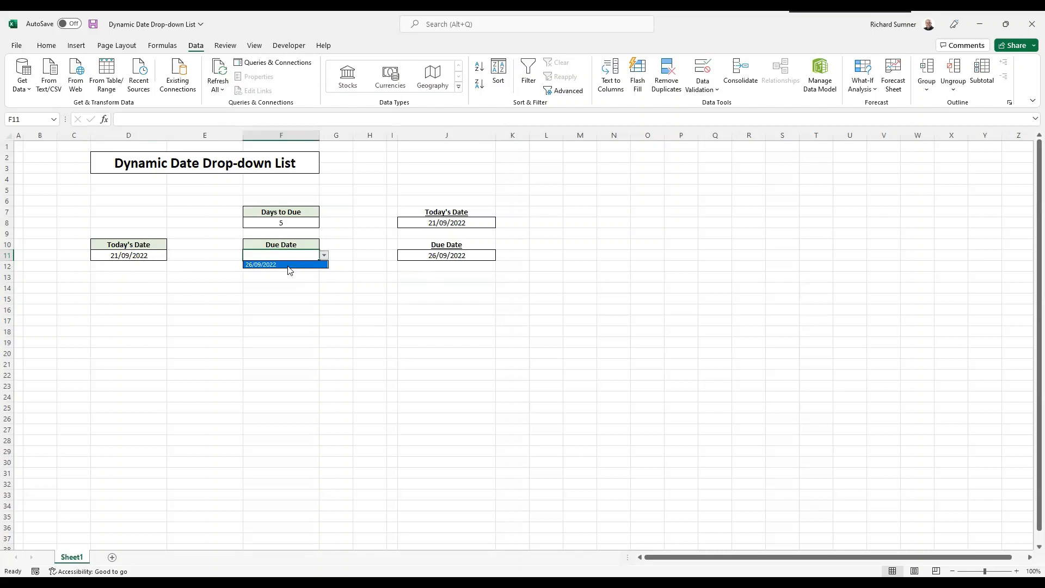
left_click(261, 263)
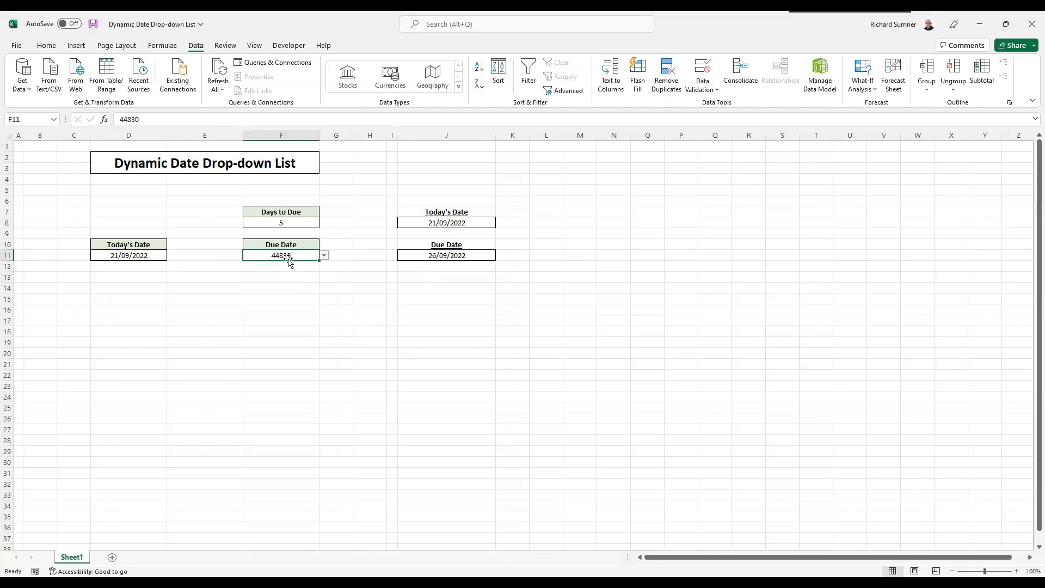
mouse_move(347, 471)
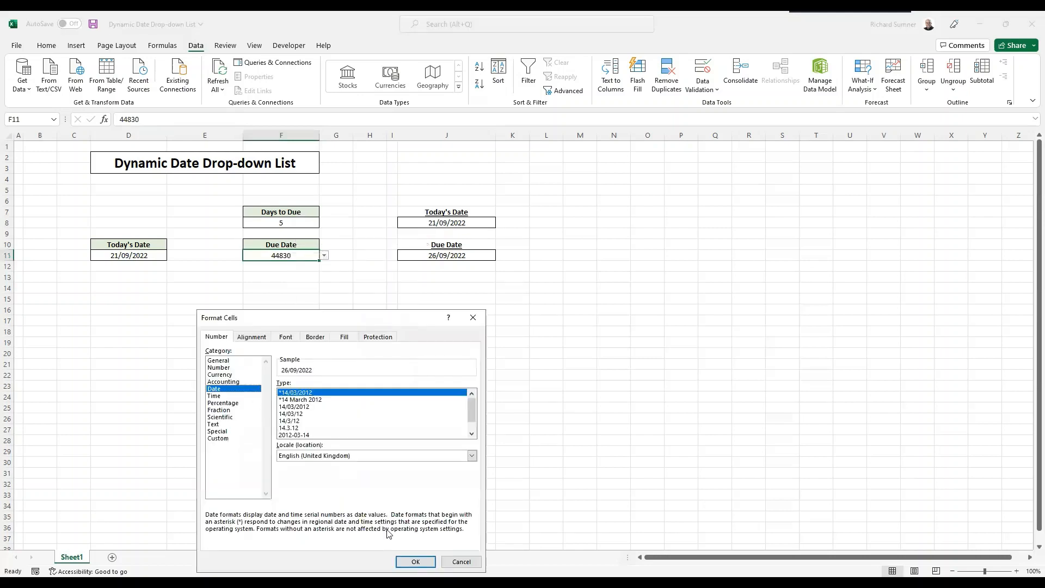
left_click(415, 562)
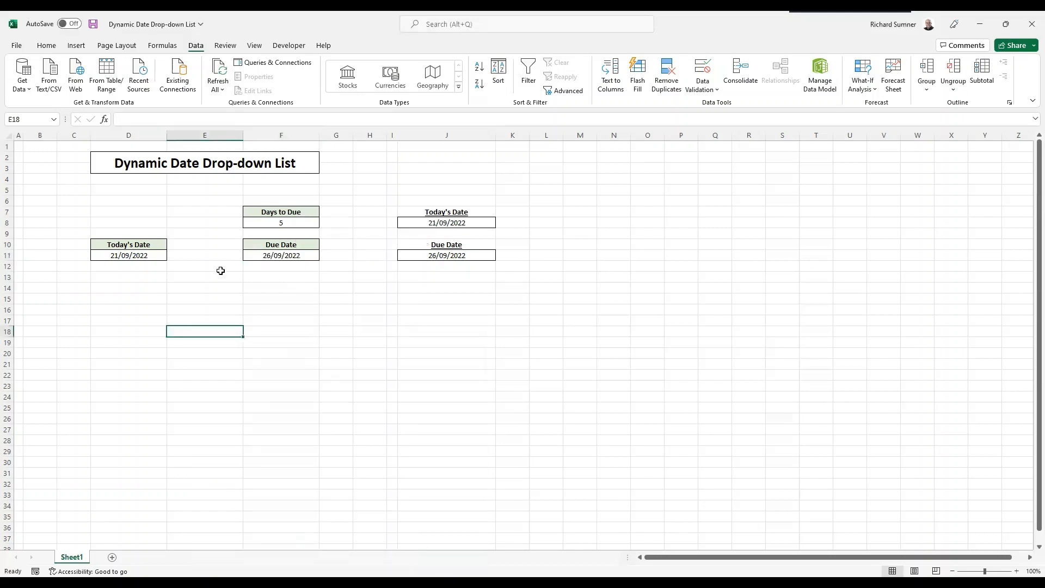
mouse_move(272, 363)
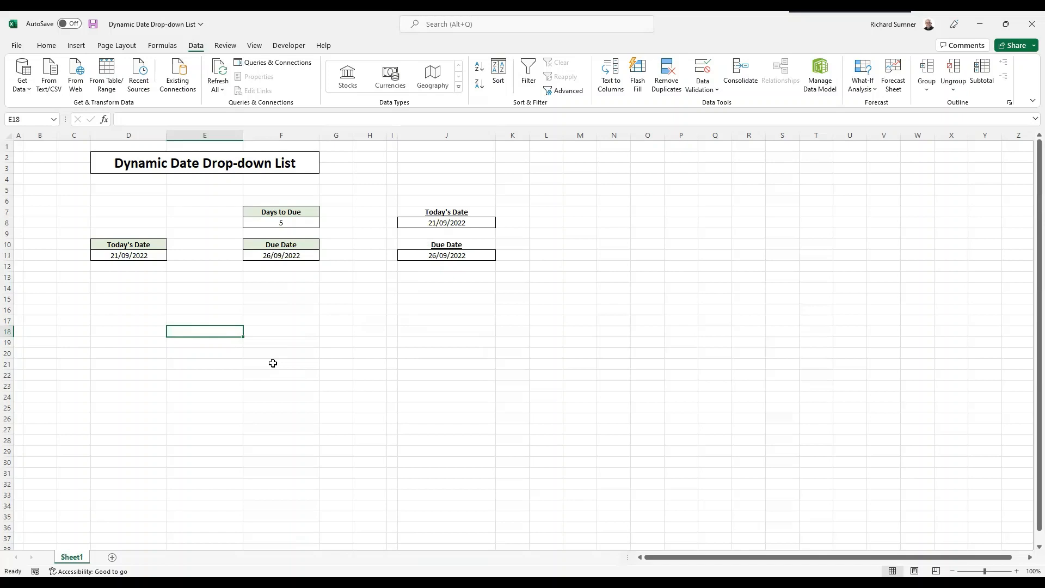
mouse_move(278, 226)
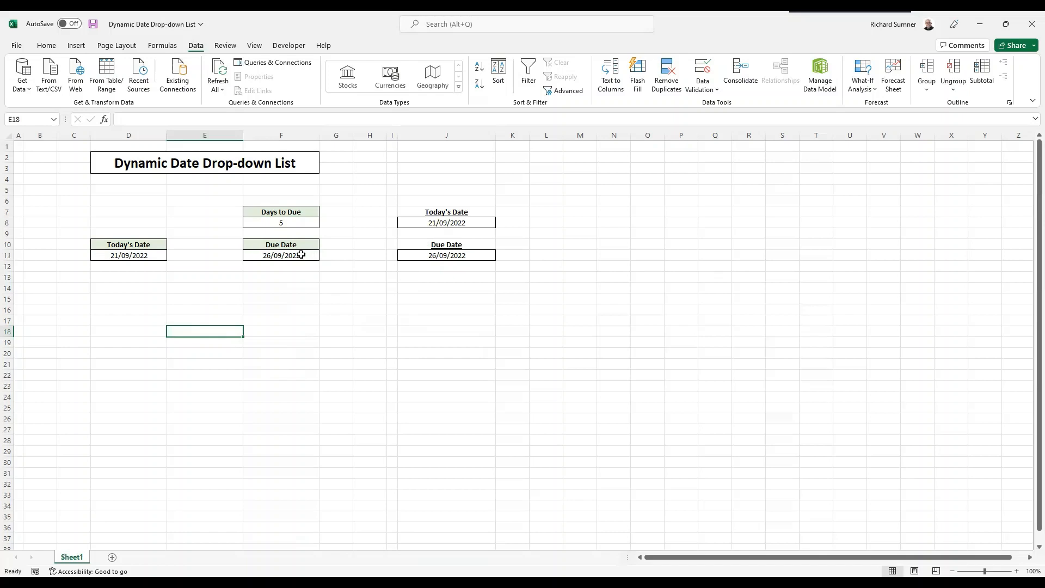
mouse_move(153, 255)
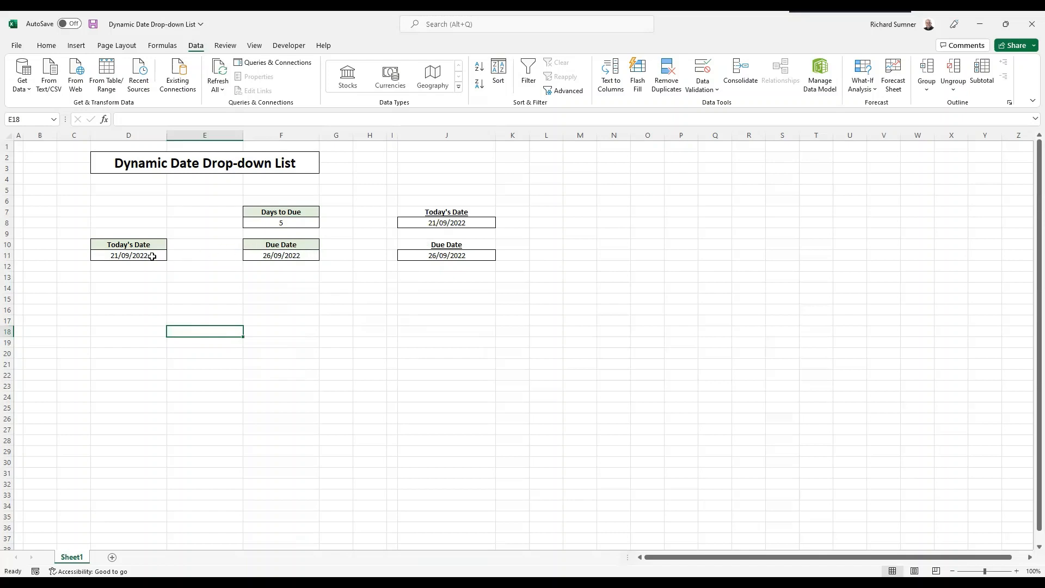
mouse_move(138, 349)
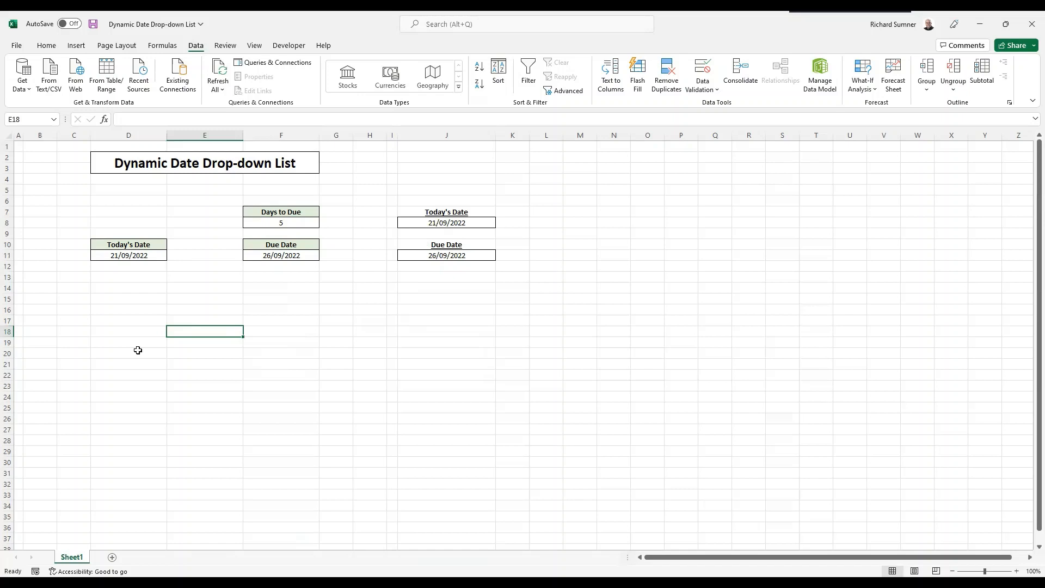
mouse_move(281, 257)
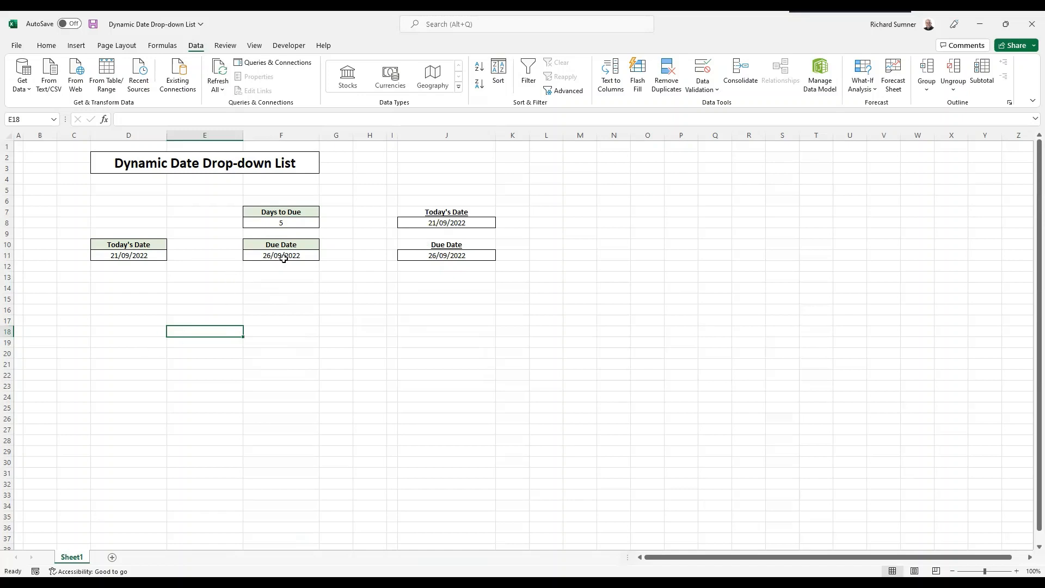
mouse_move(247, 277)
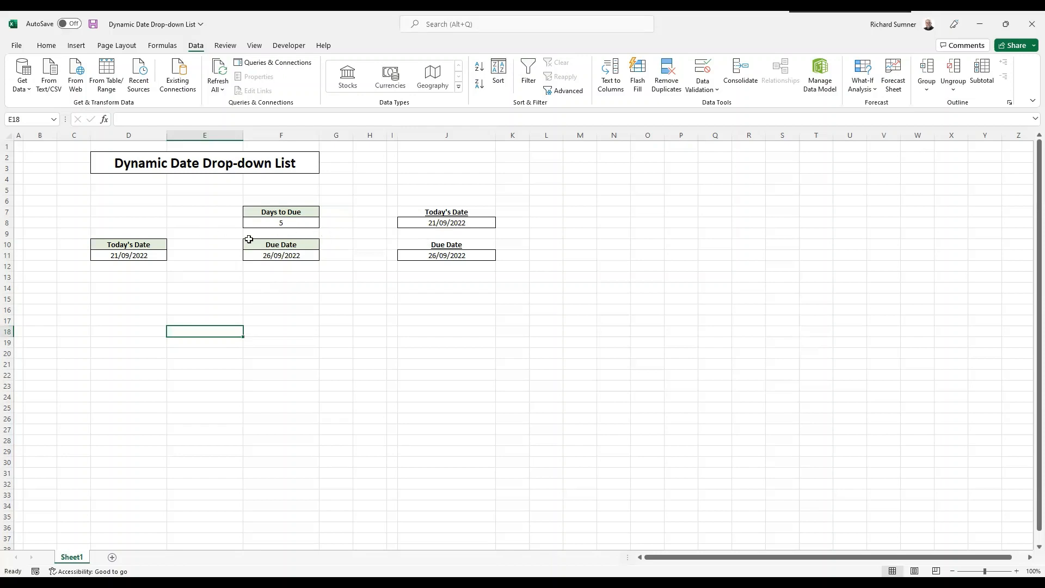
mouse_move(257, 405)
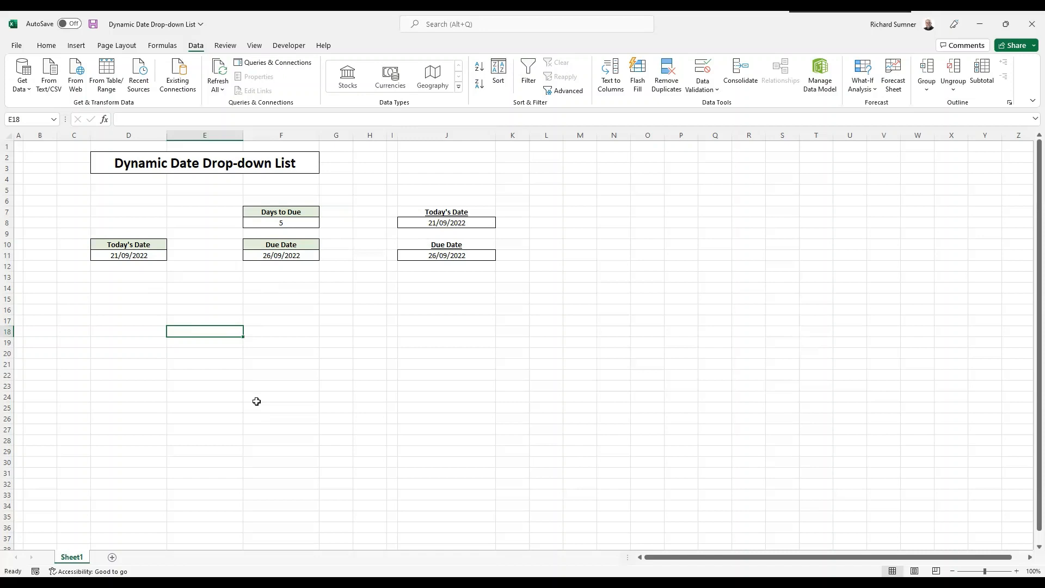
left_click(281, 223)
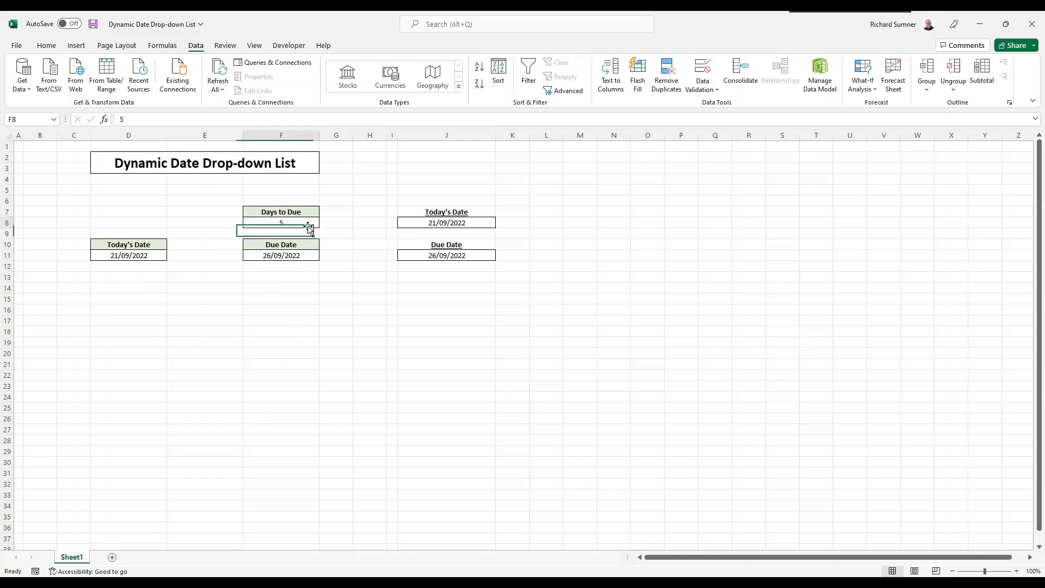
type("4")
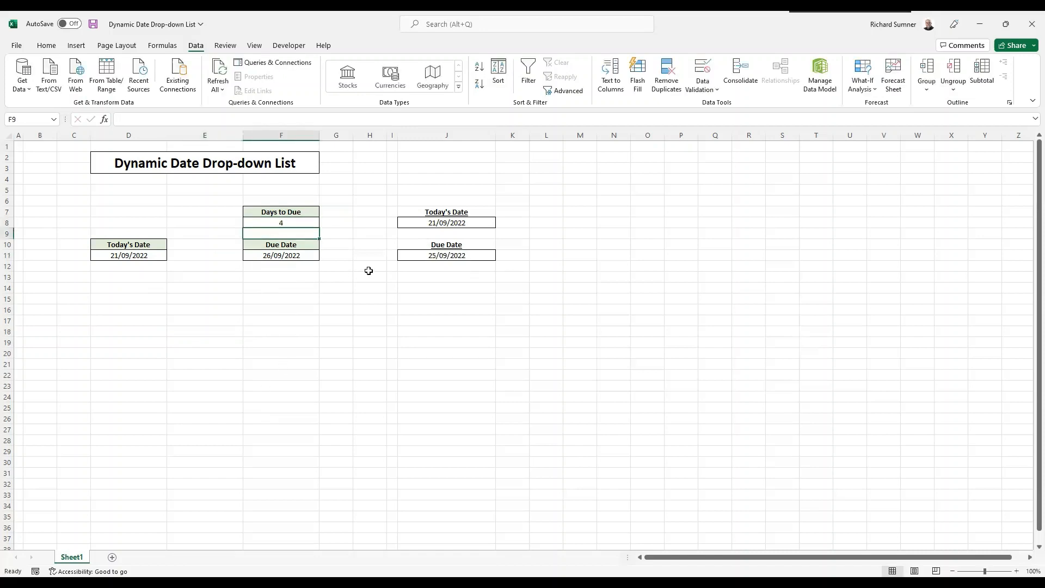
left_click(281, 254)
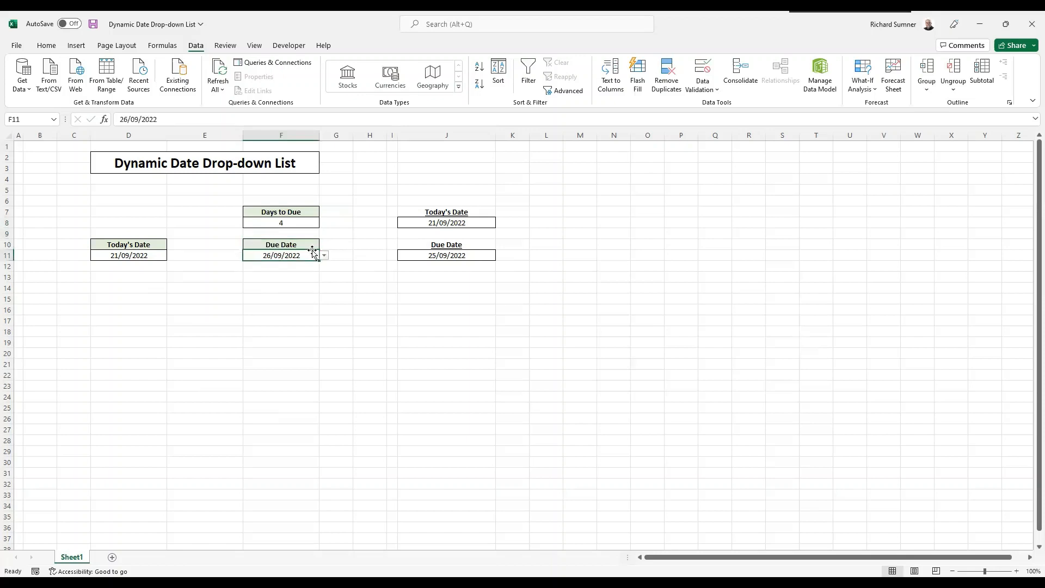
left_click(323, 255)
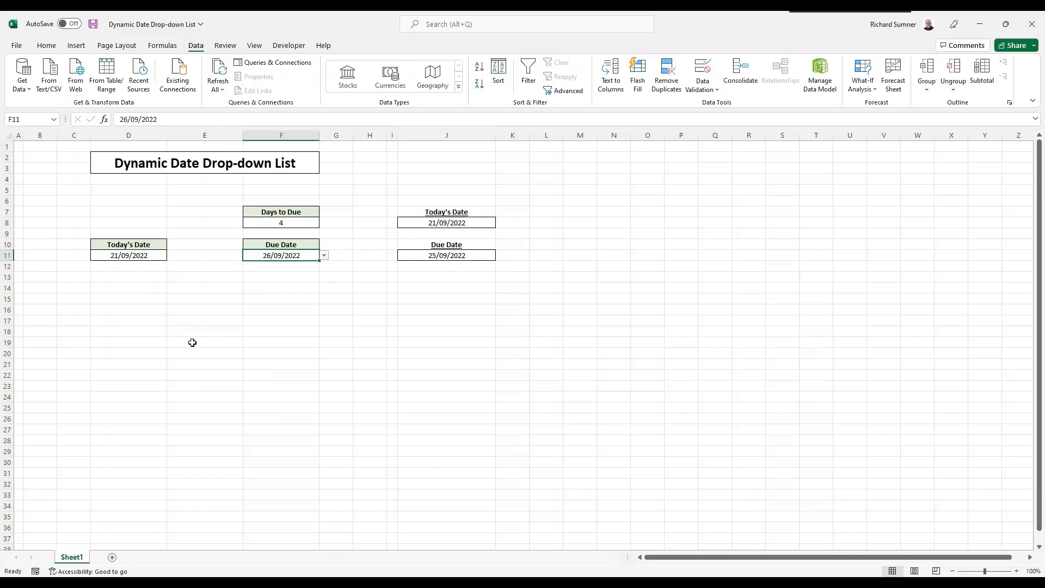
mouse_move(428, 257)
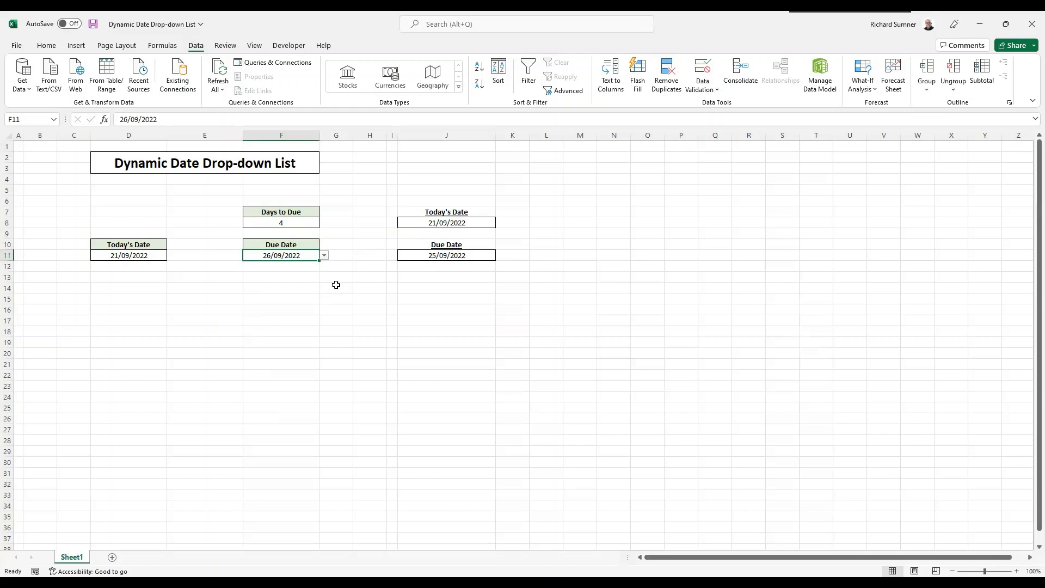
left_click(281, 222)
type("5")
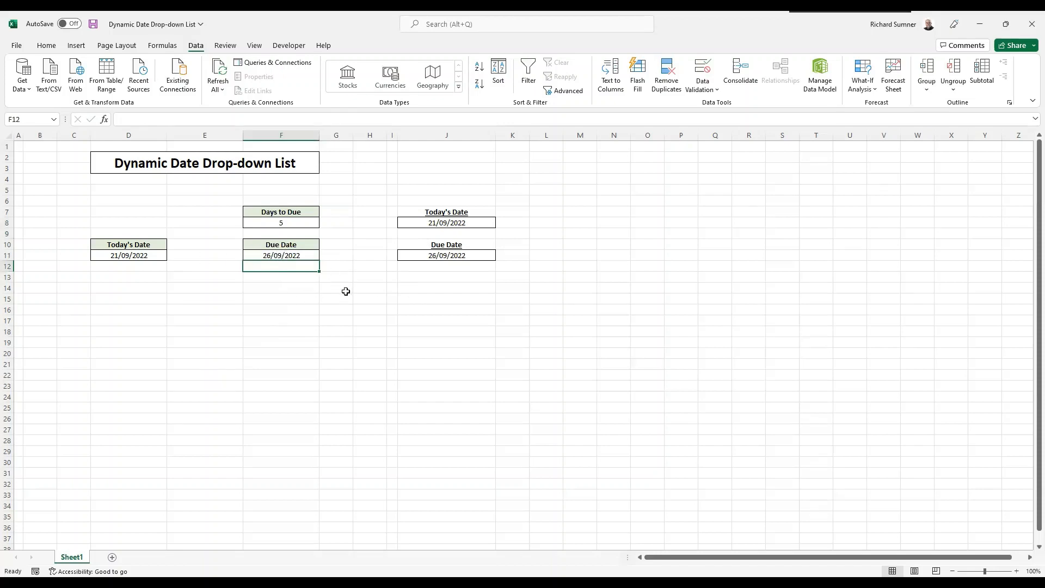
mouse_move(456, 242)
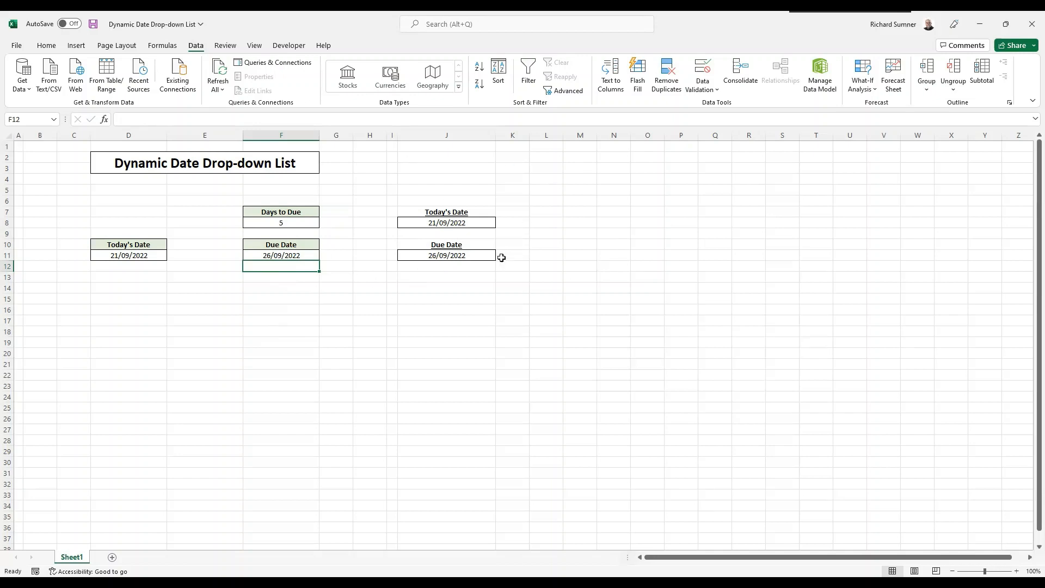
mouse_move(307, 273)
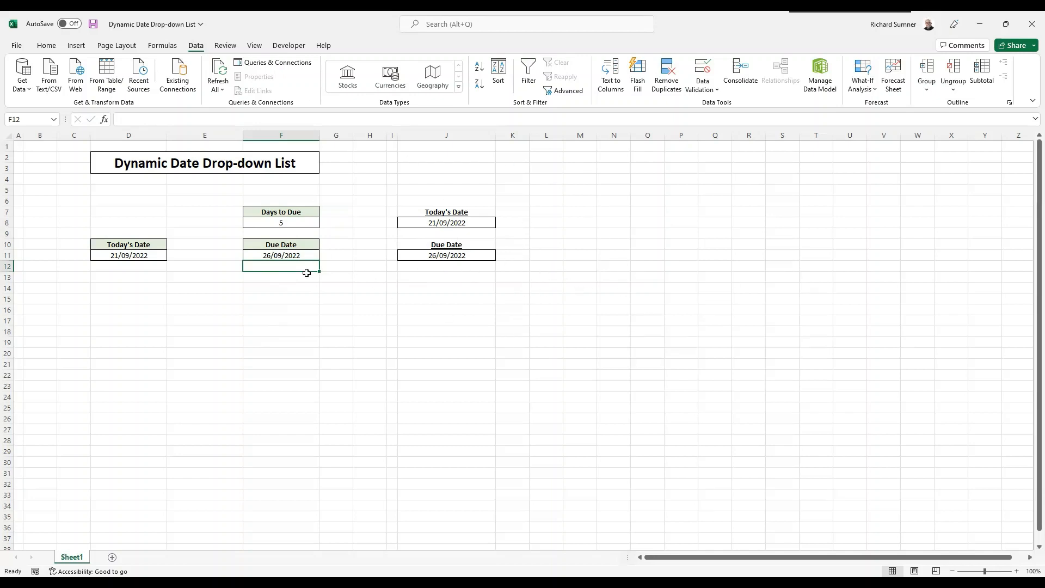
mouse_move(346, 322)
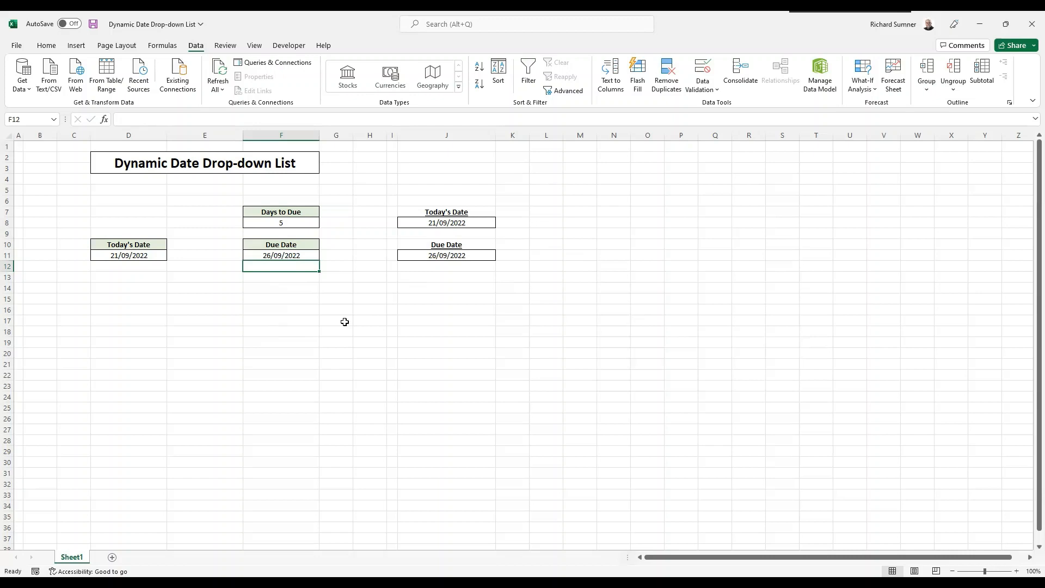
left_click(128, 254)
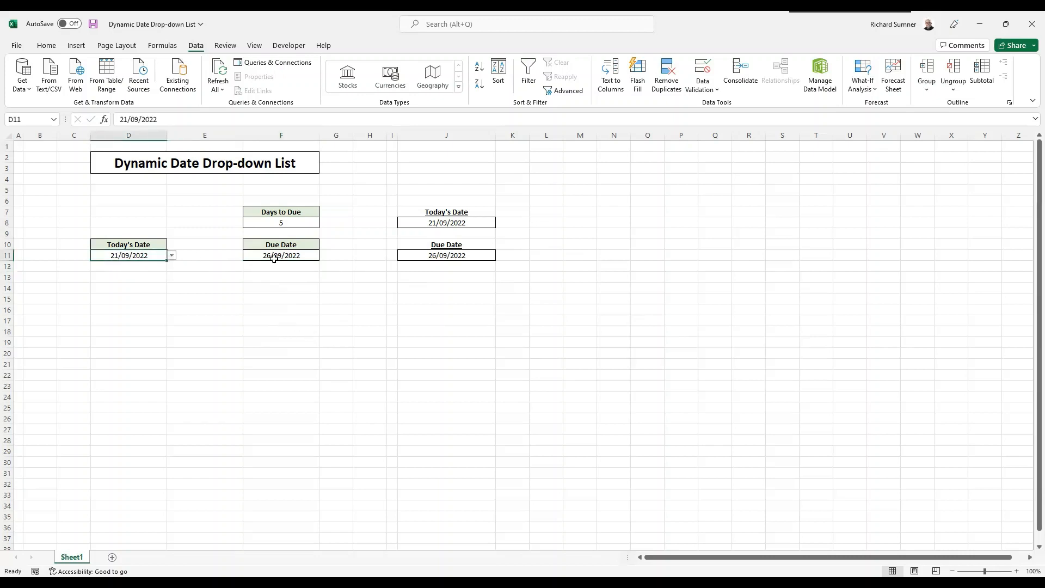
left_click(281, 255)
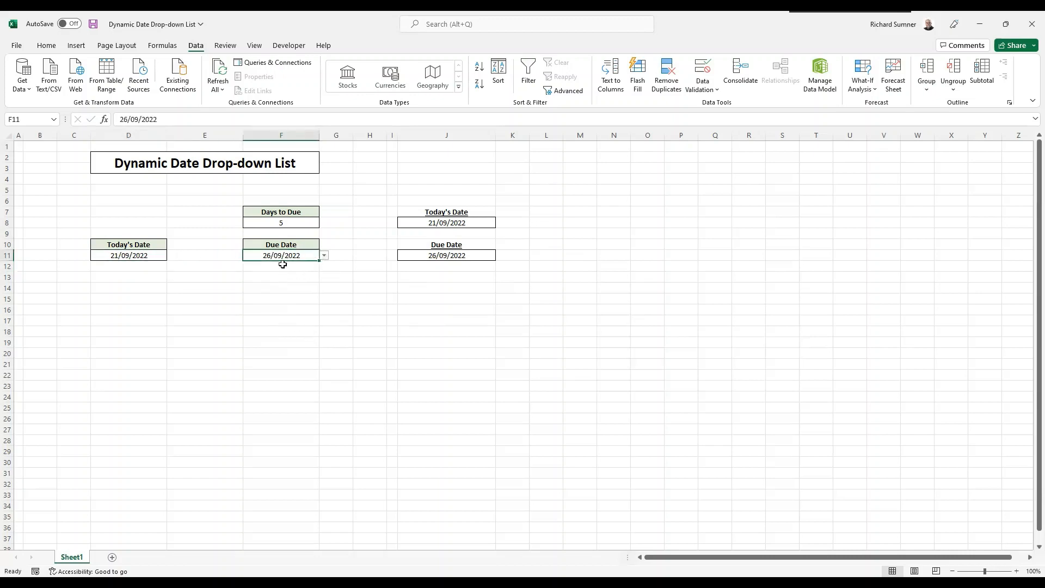
mouse_move(287, 319)
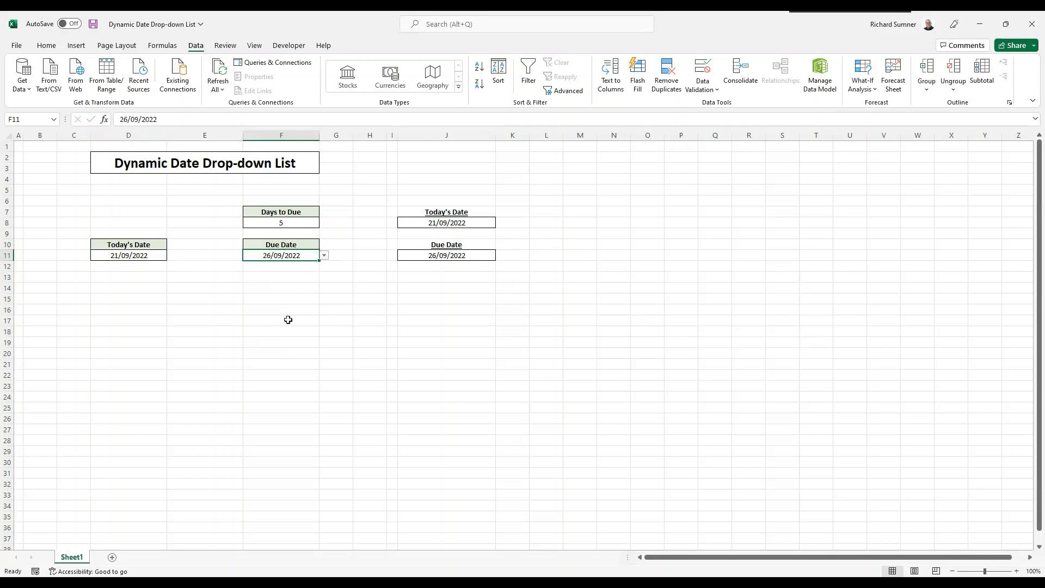
mouse_move(283, 384)
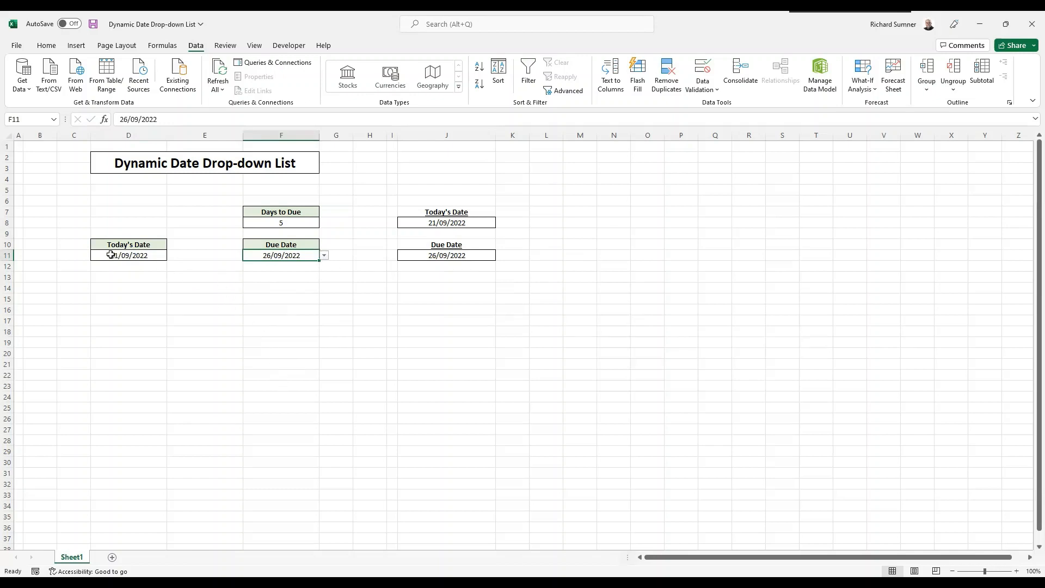
mouse_move(643, 334)
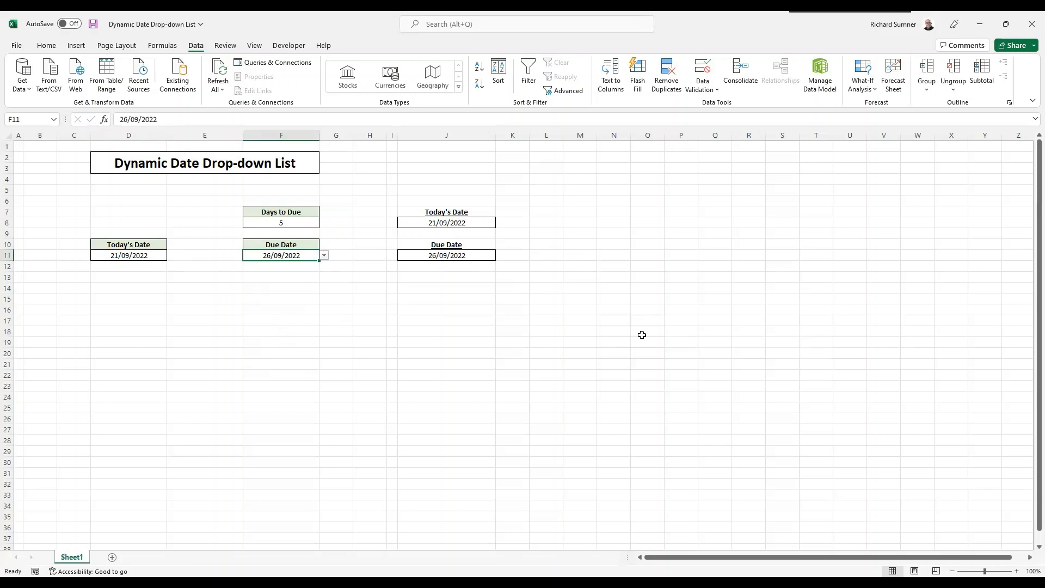
mouse_move(394, 374)
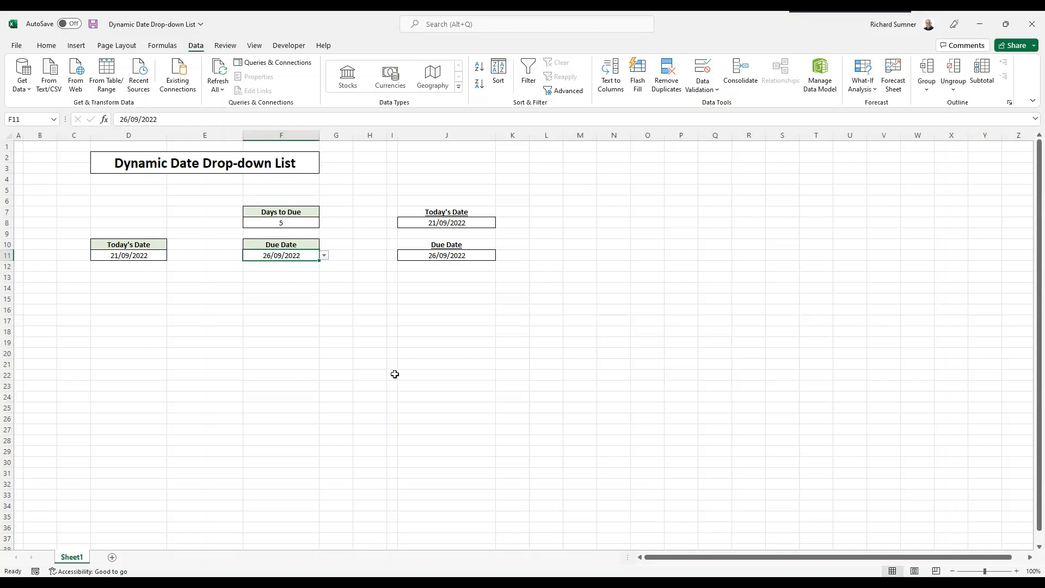
mouse_move(471, 351)
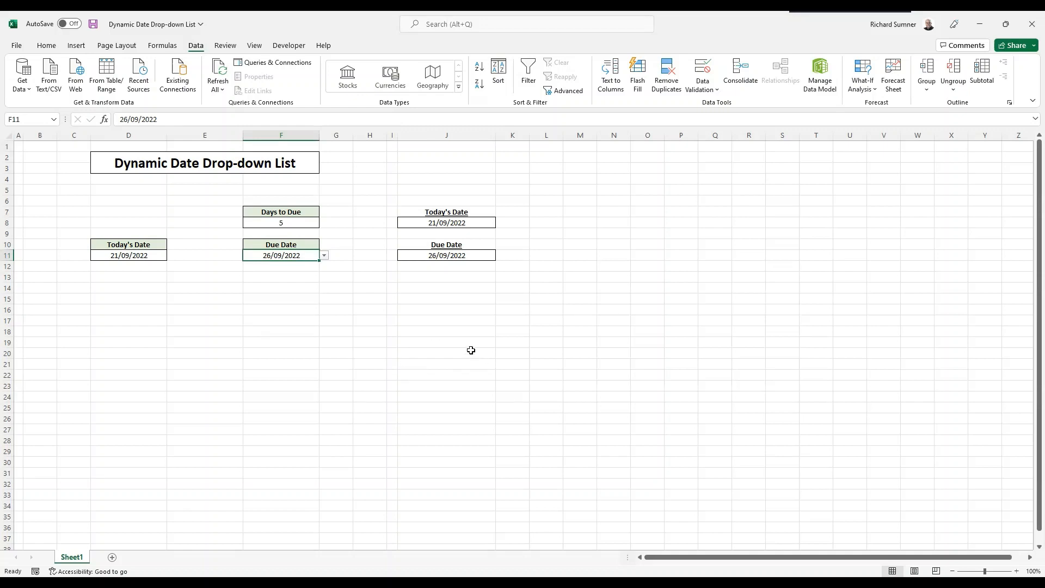
mouse_move(471, 345)
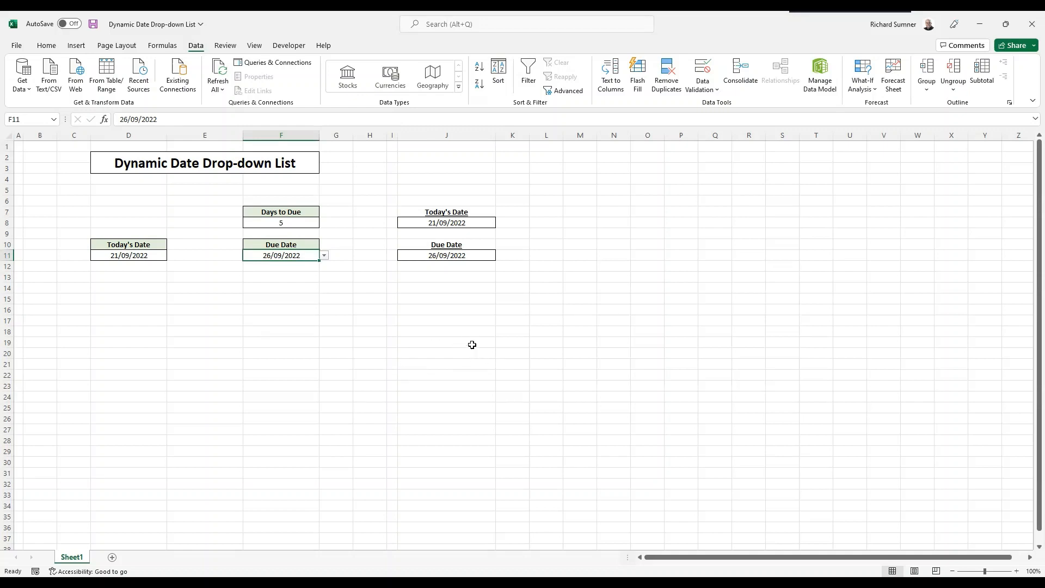